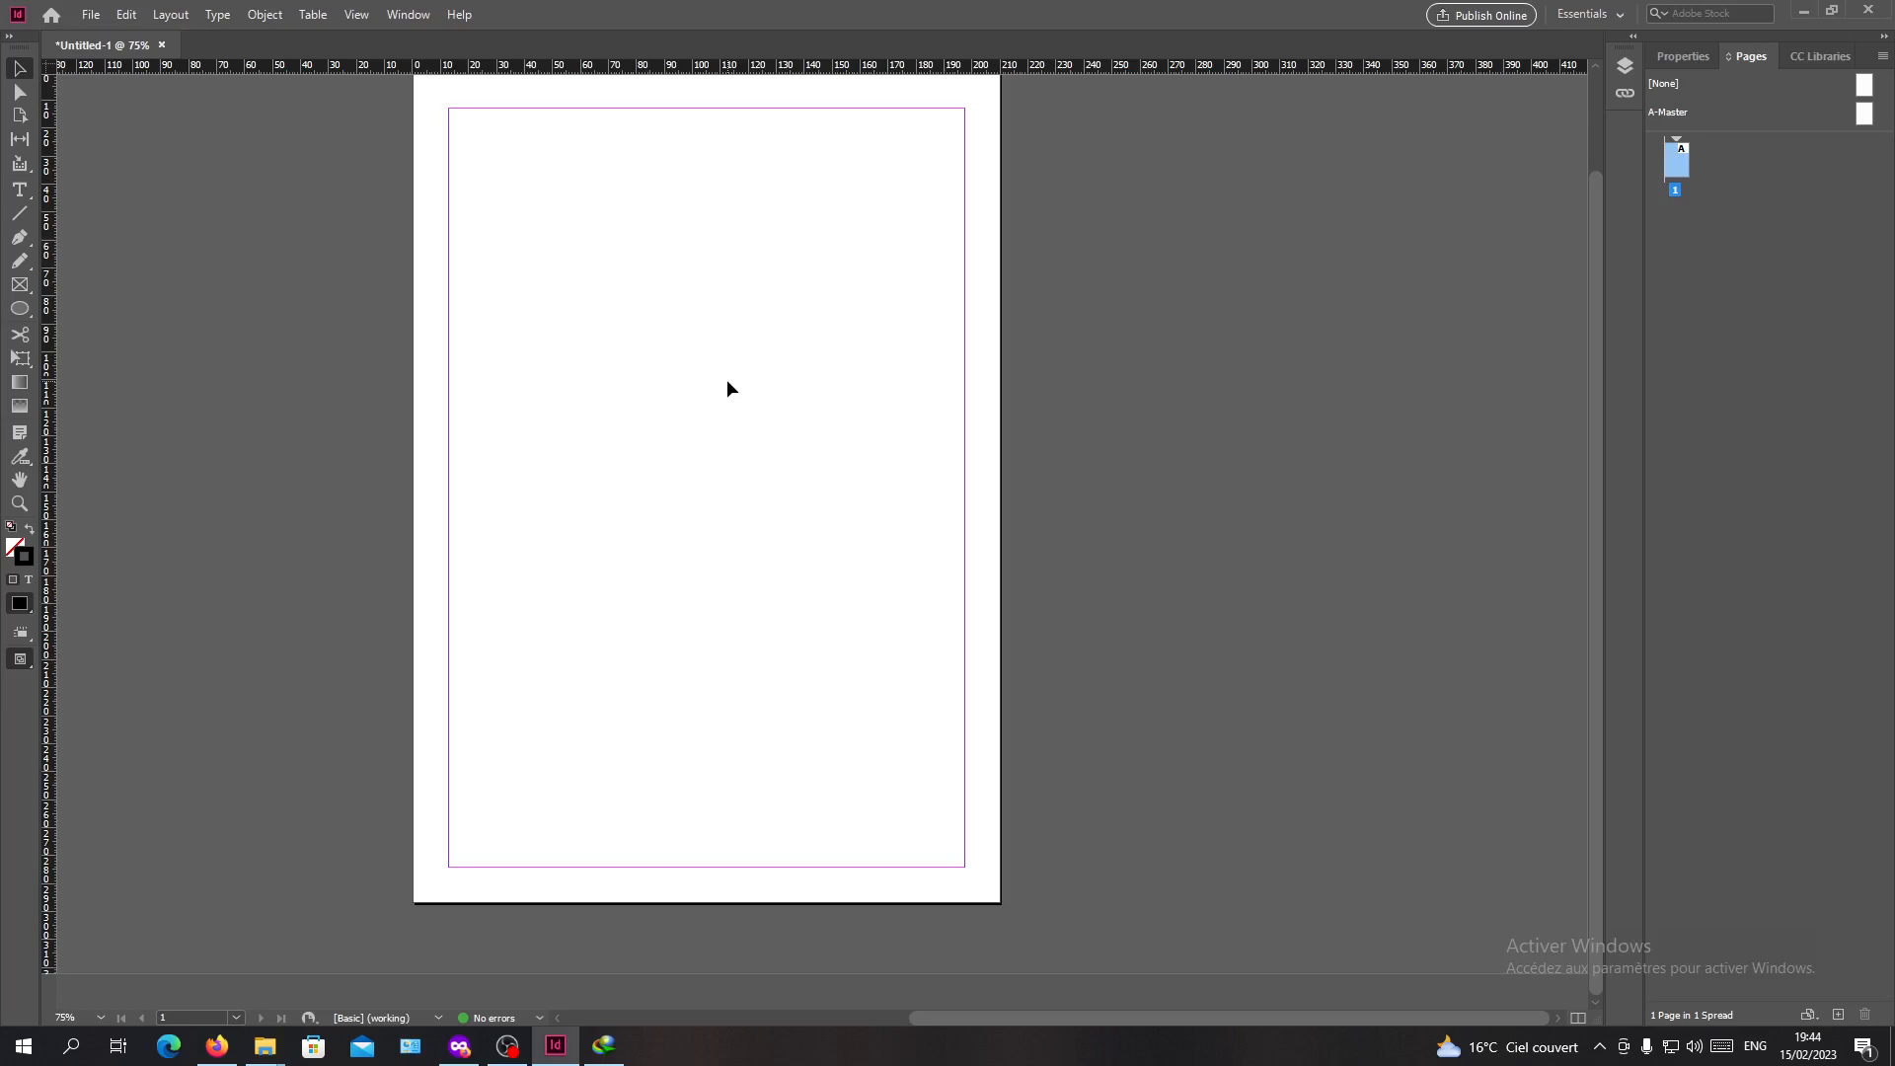
mouse_move(39, 298)
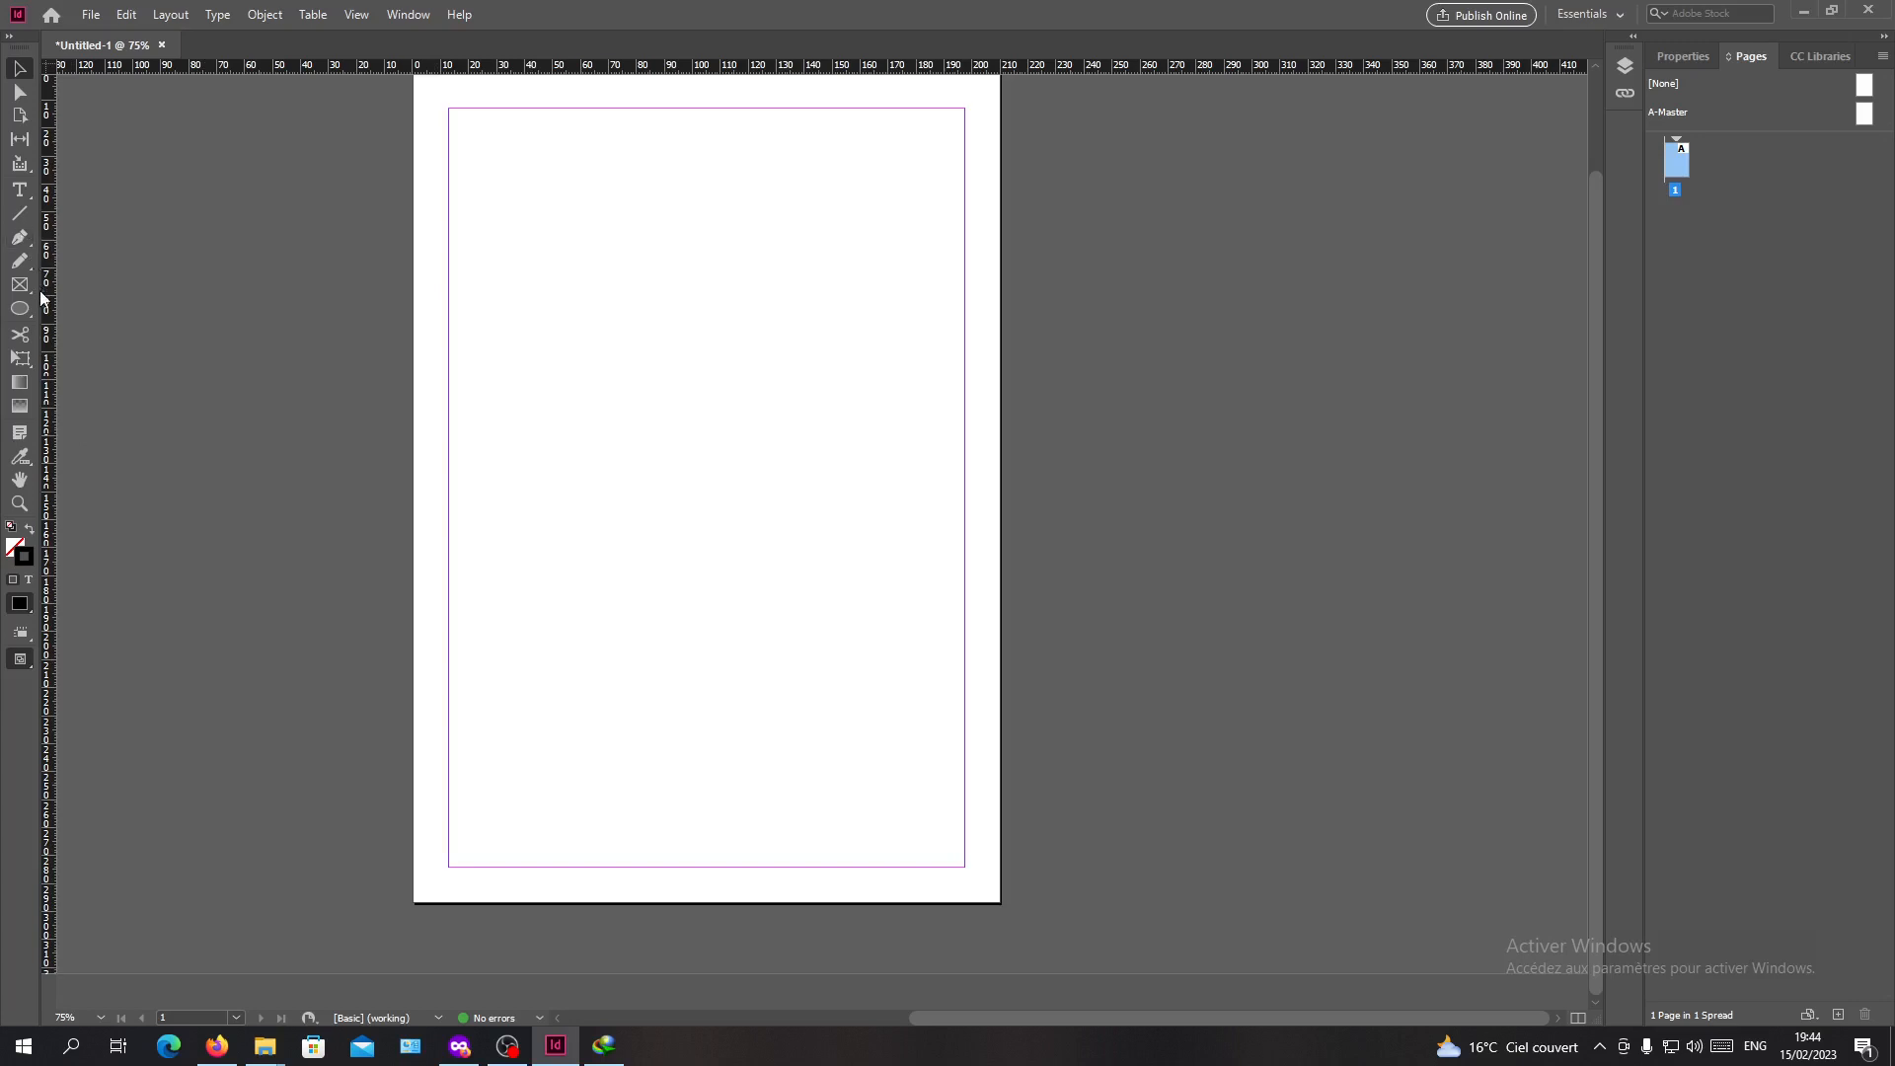
mouse_move(19, 308)
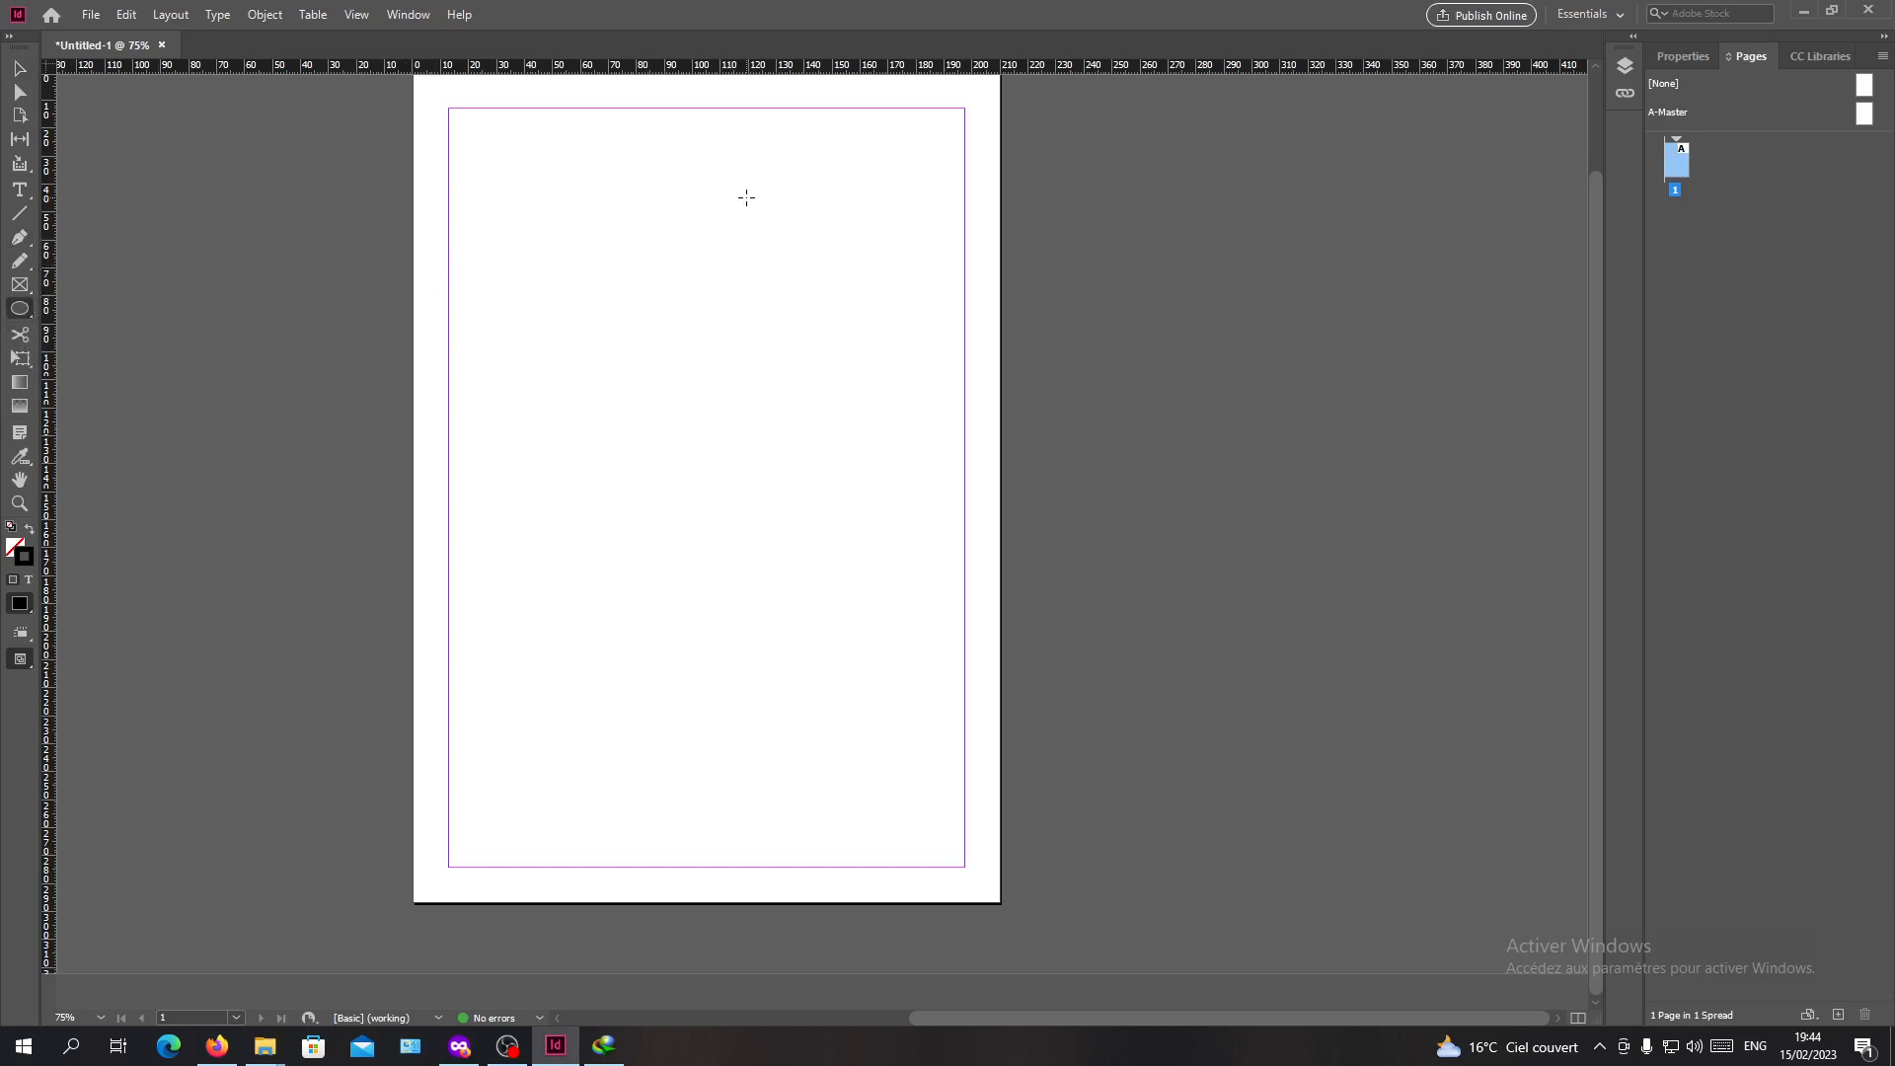
mouse_move(594, 326)
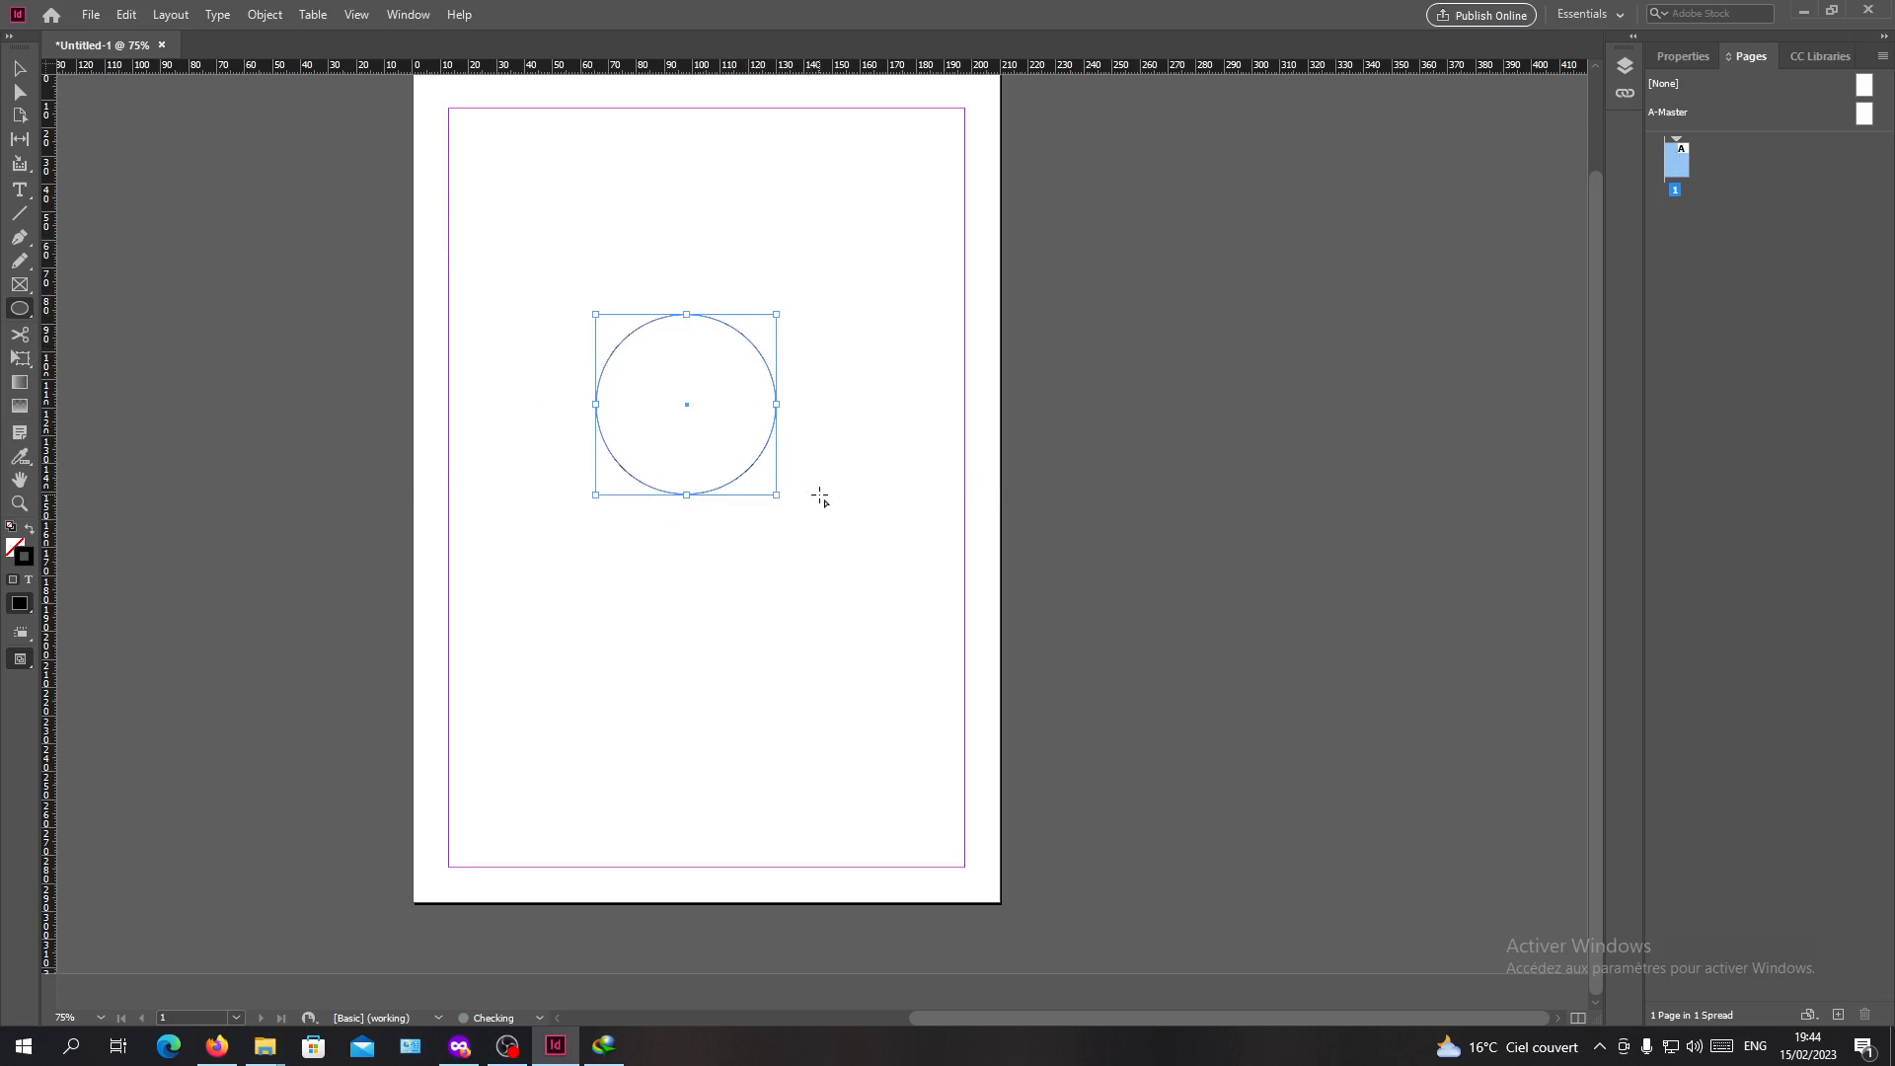
click(251, 279)
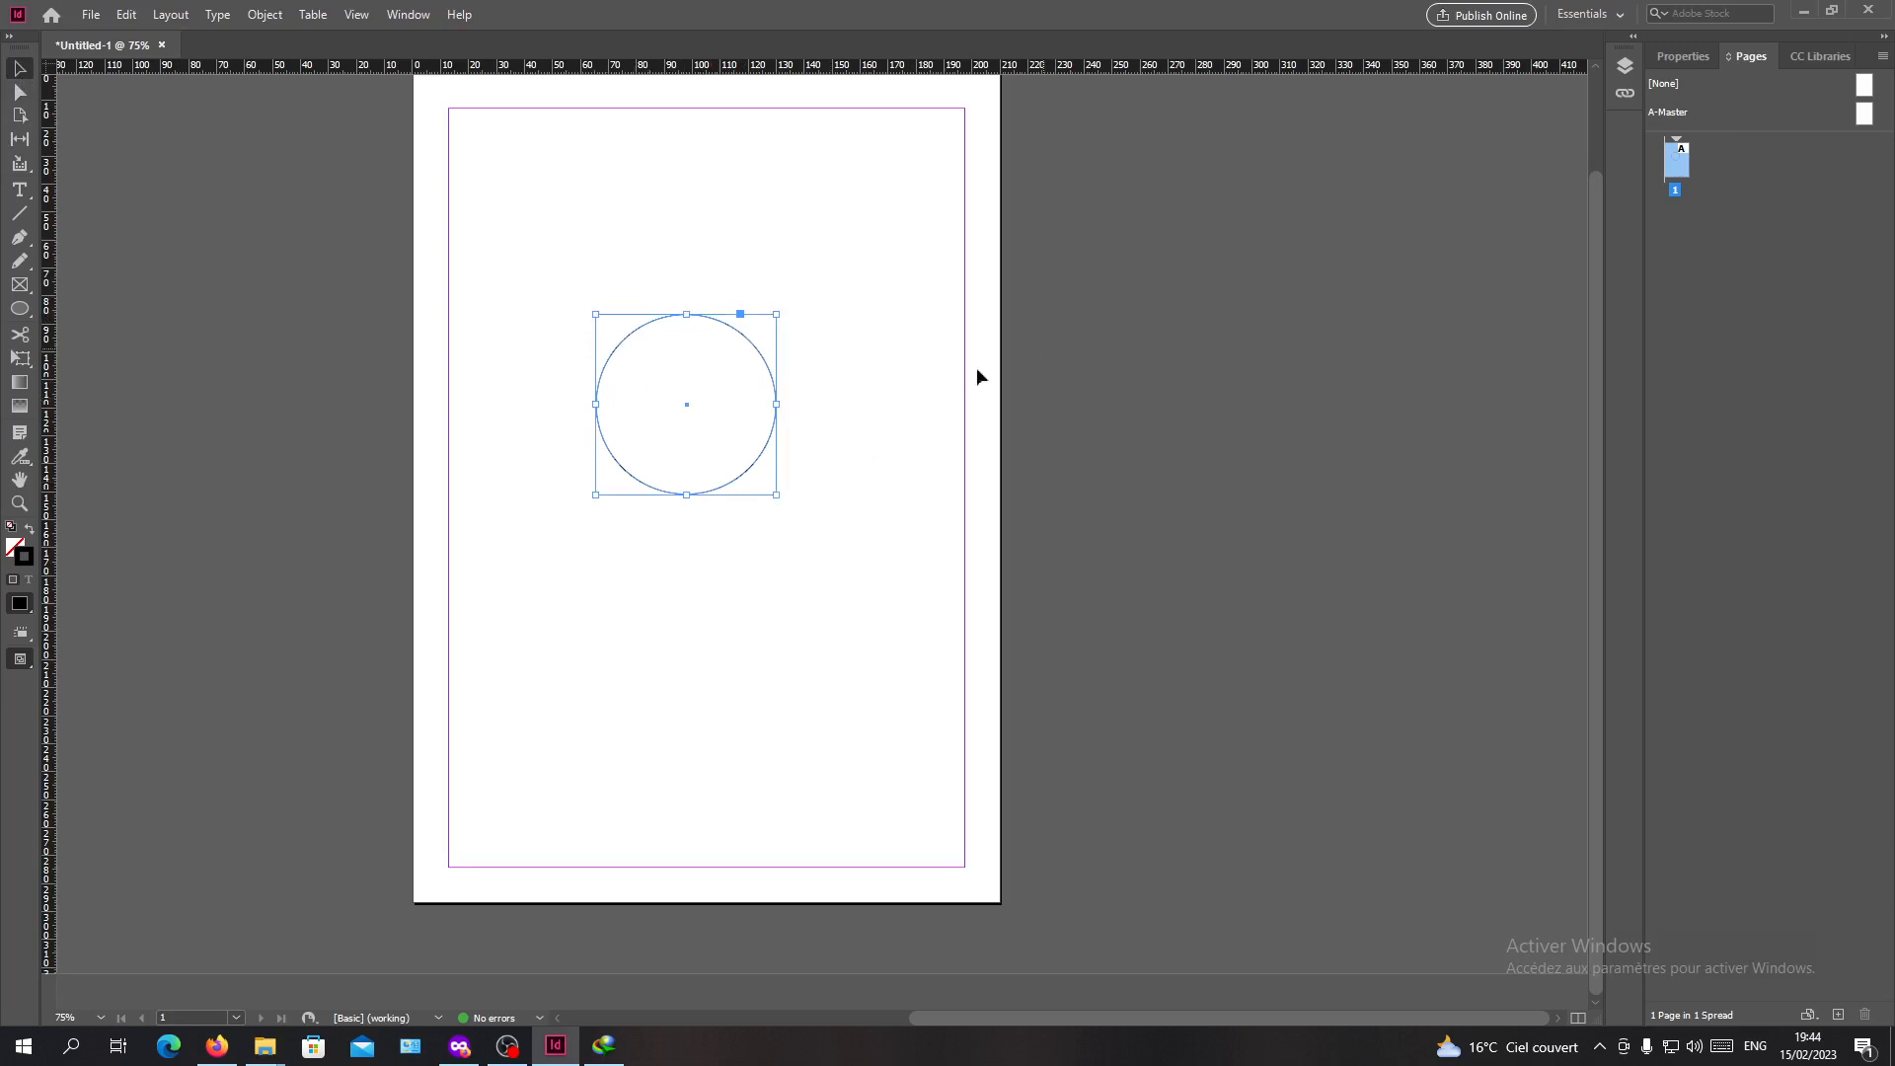
mouse_move(649, 403)
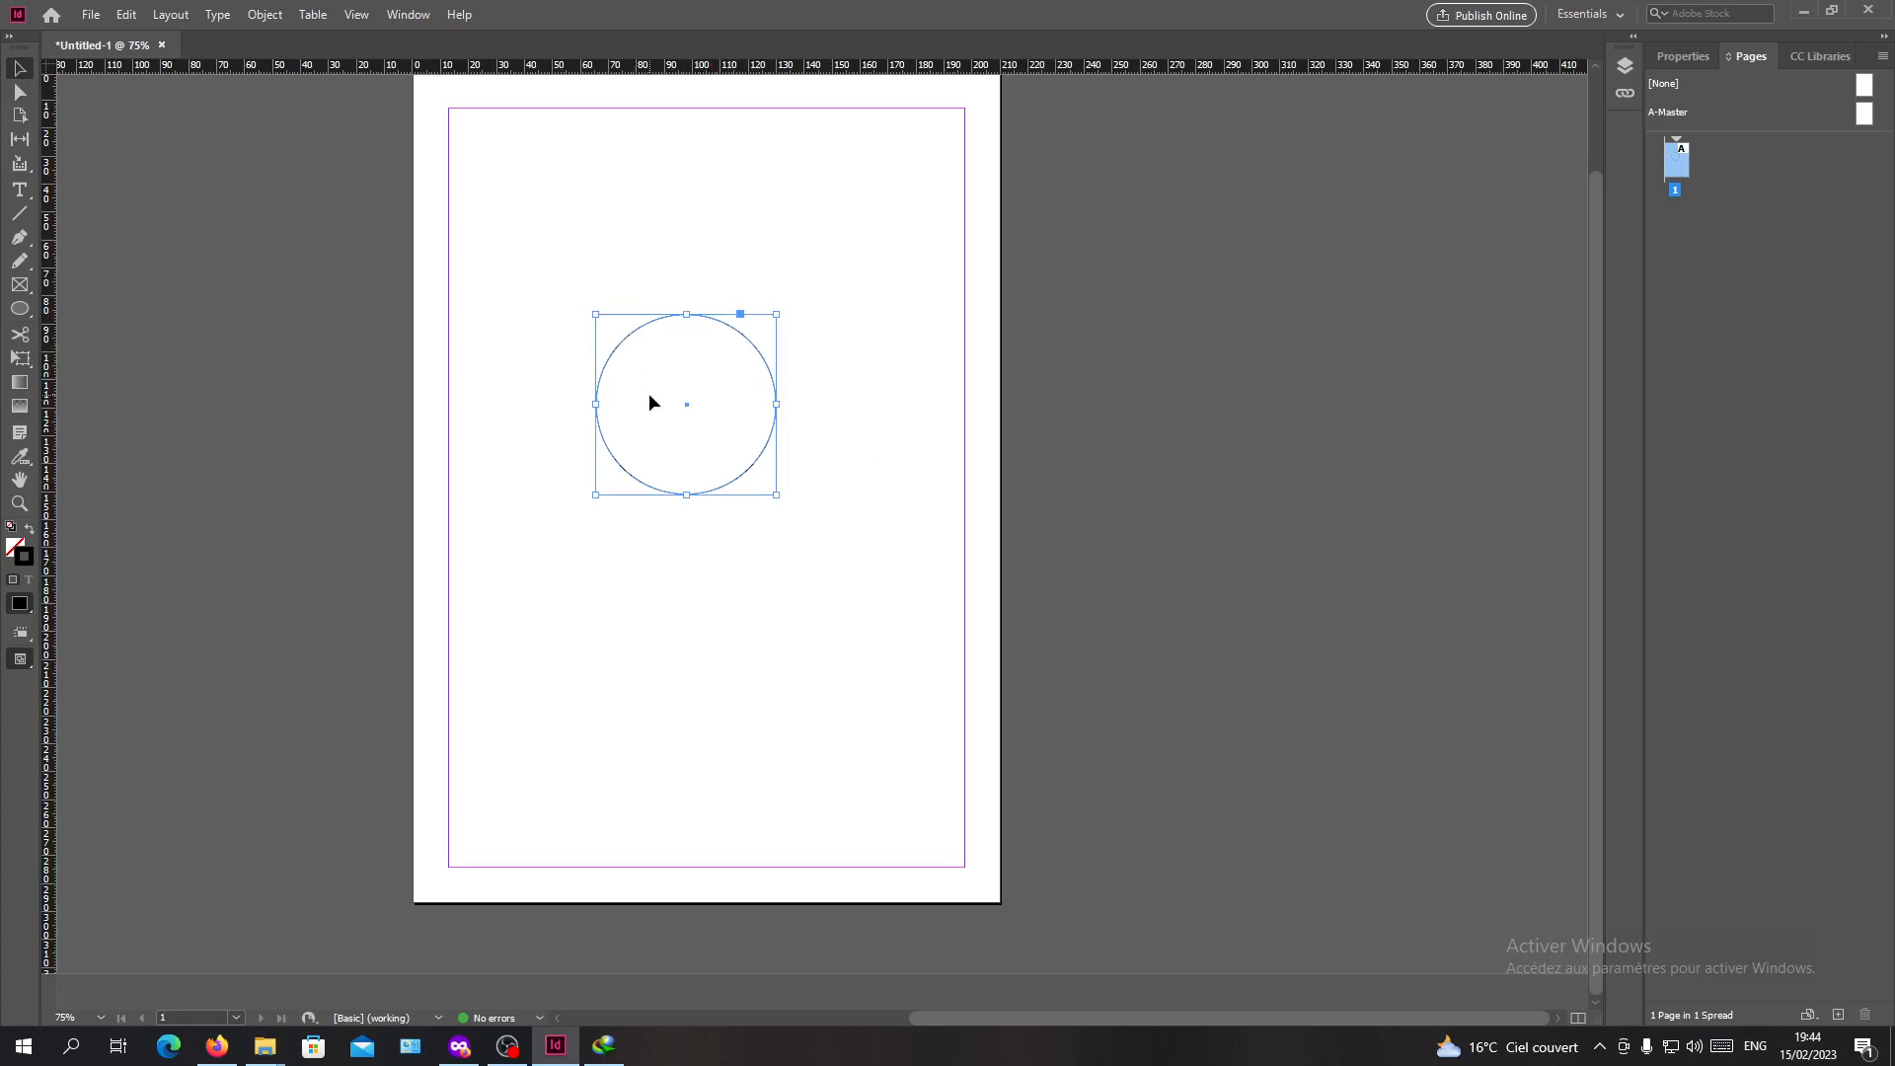
mouse_move(88, 13)
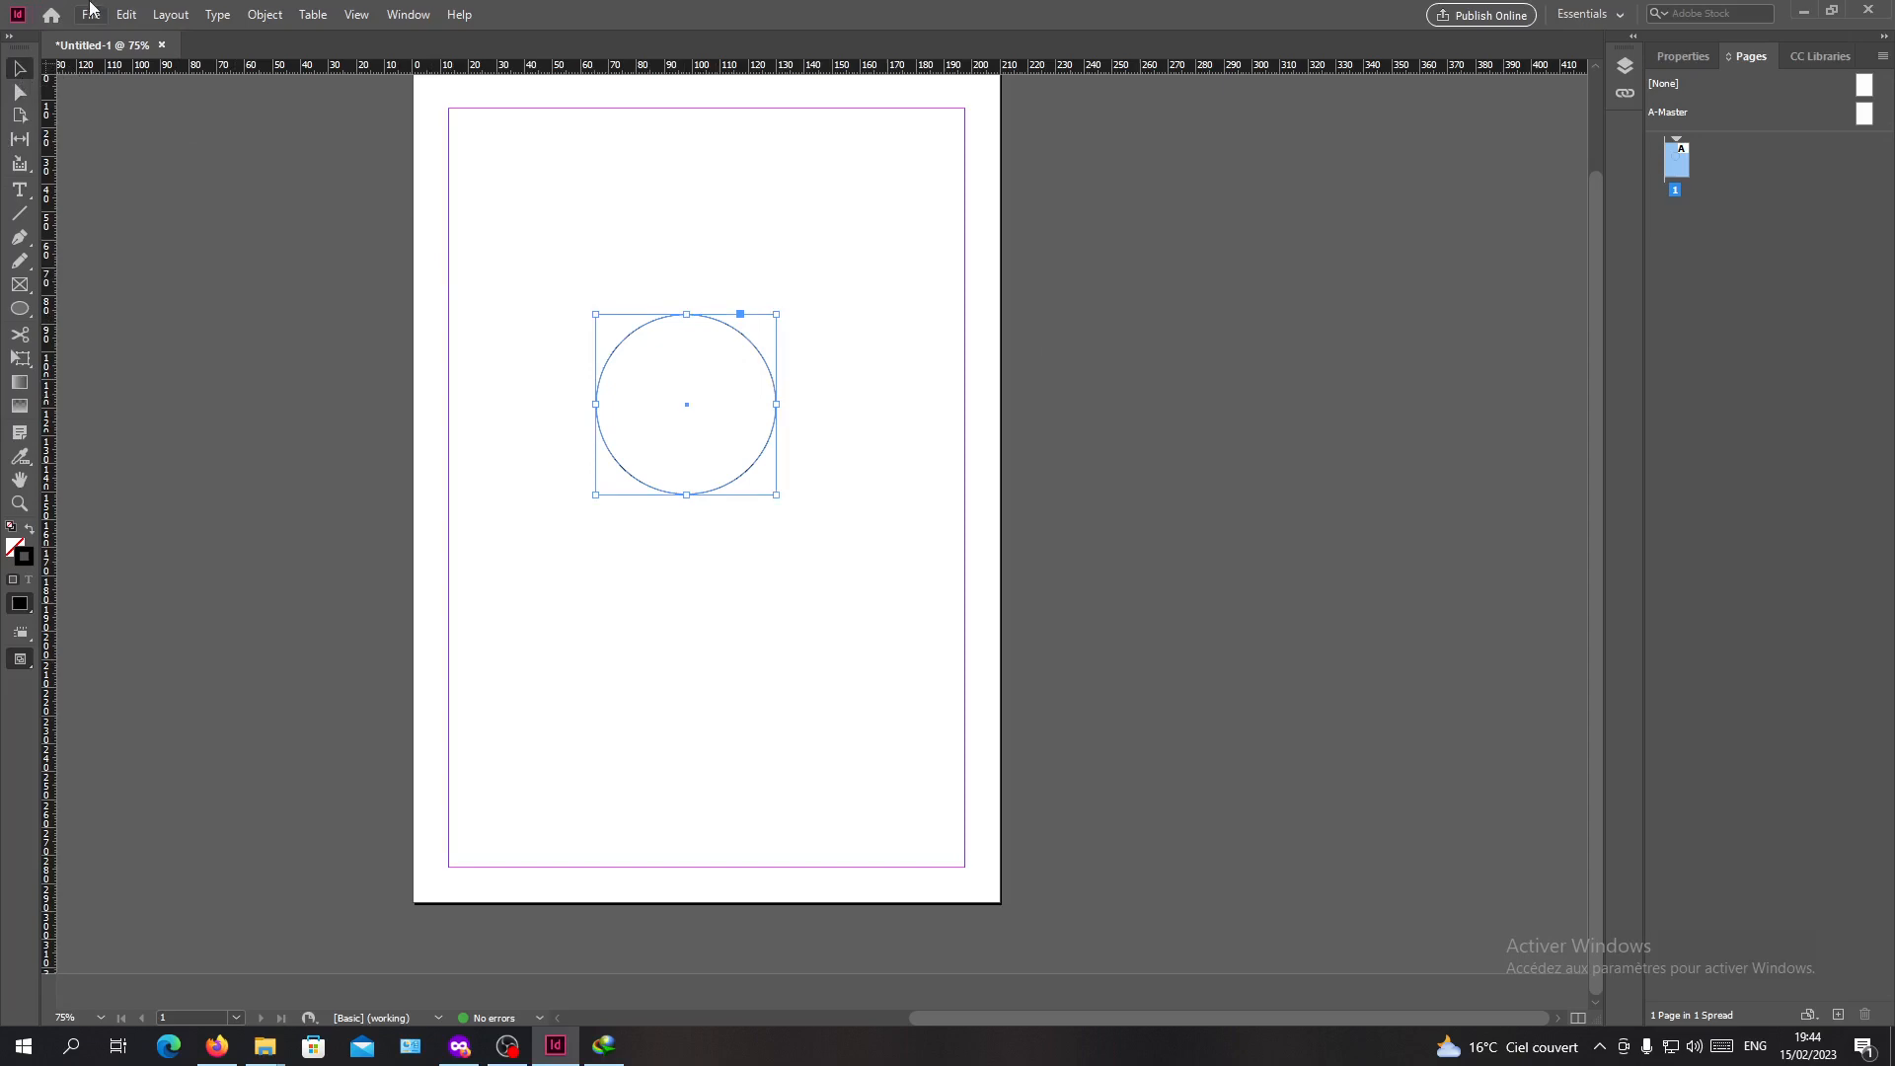
- Place the flower image 678100.png into the circle frame with Show Import Options unchecked
click(89, 14)
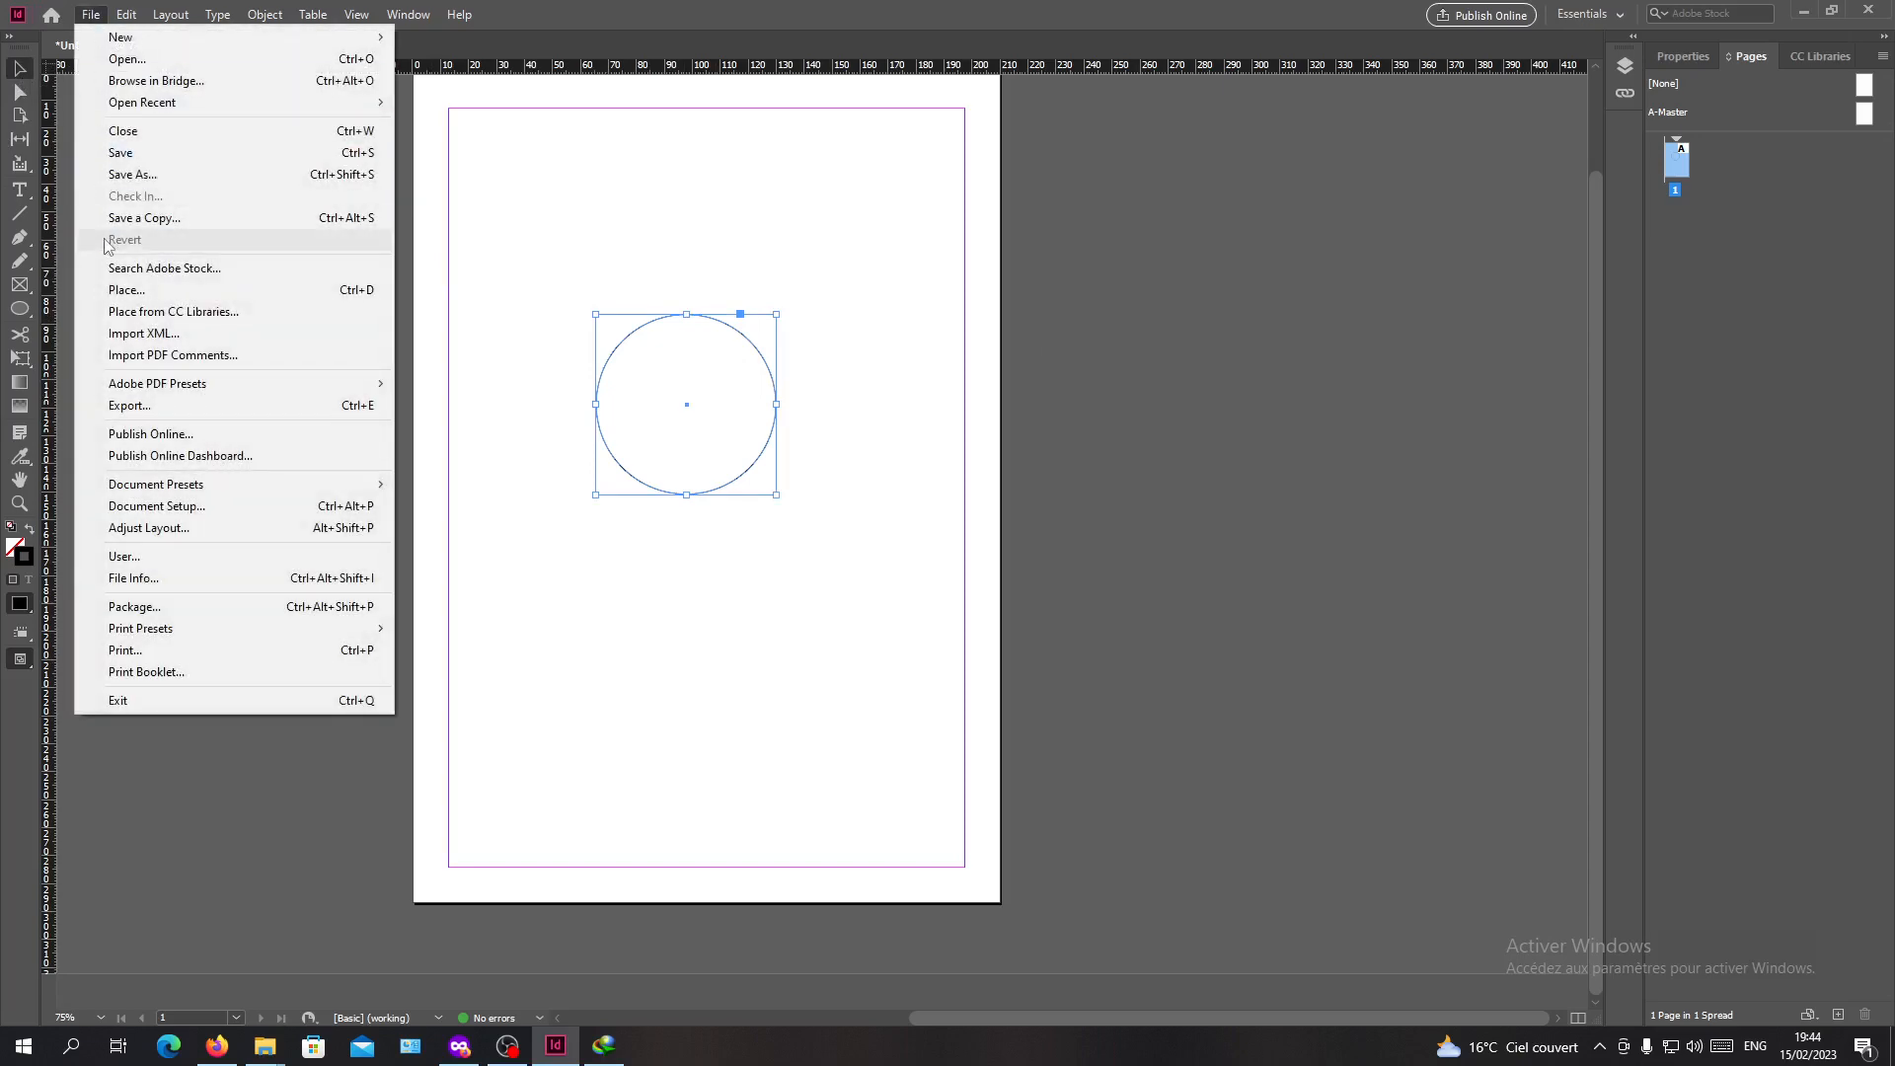
click(126, 290)
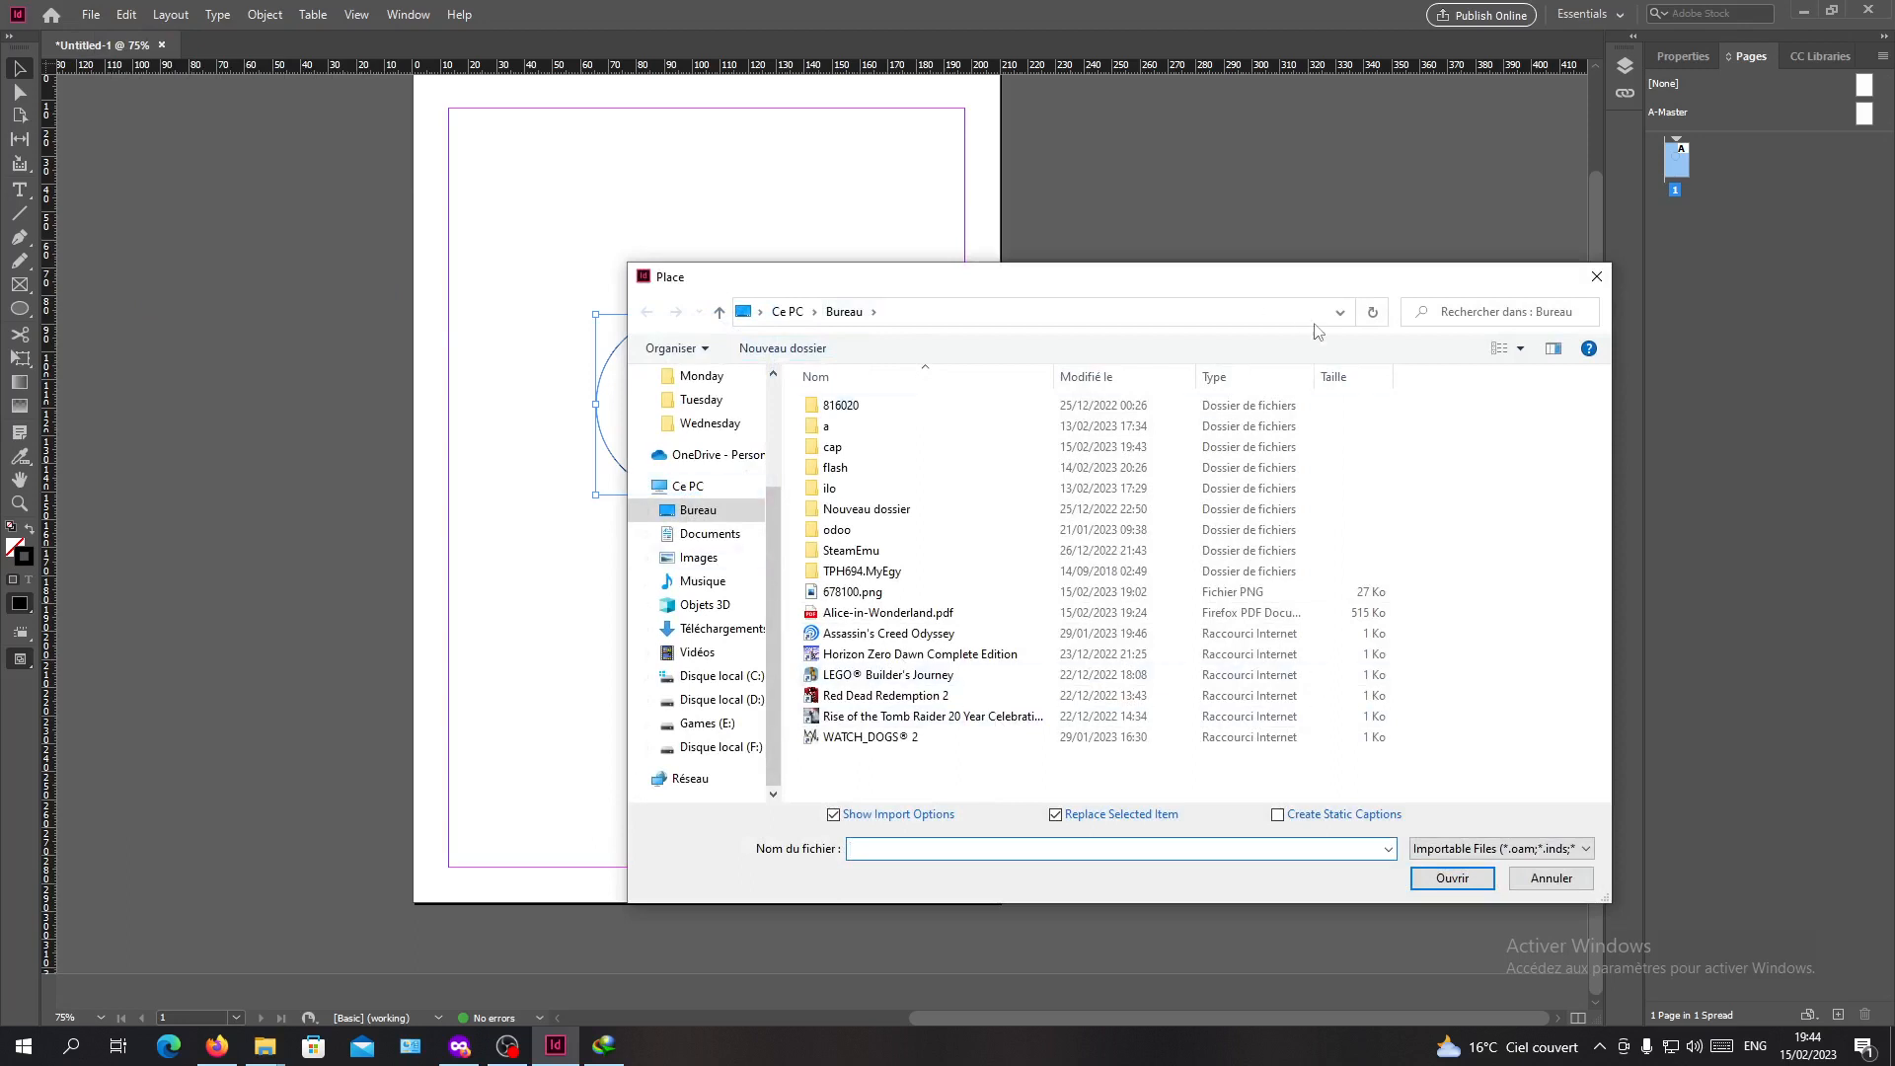
mouse_move(1679, 302)
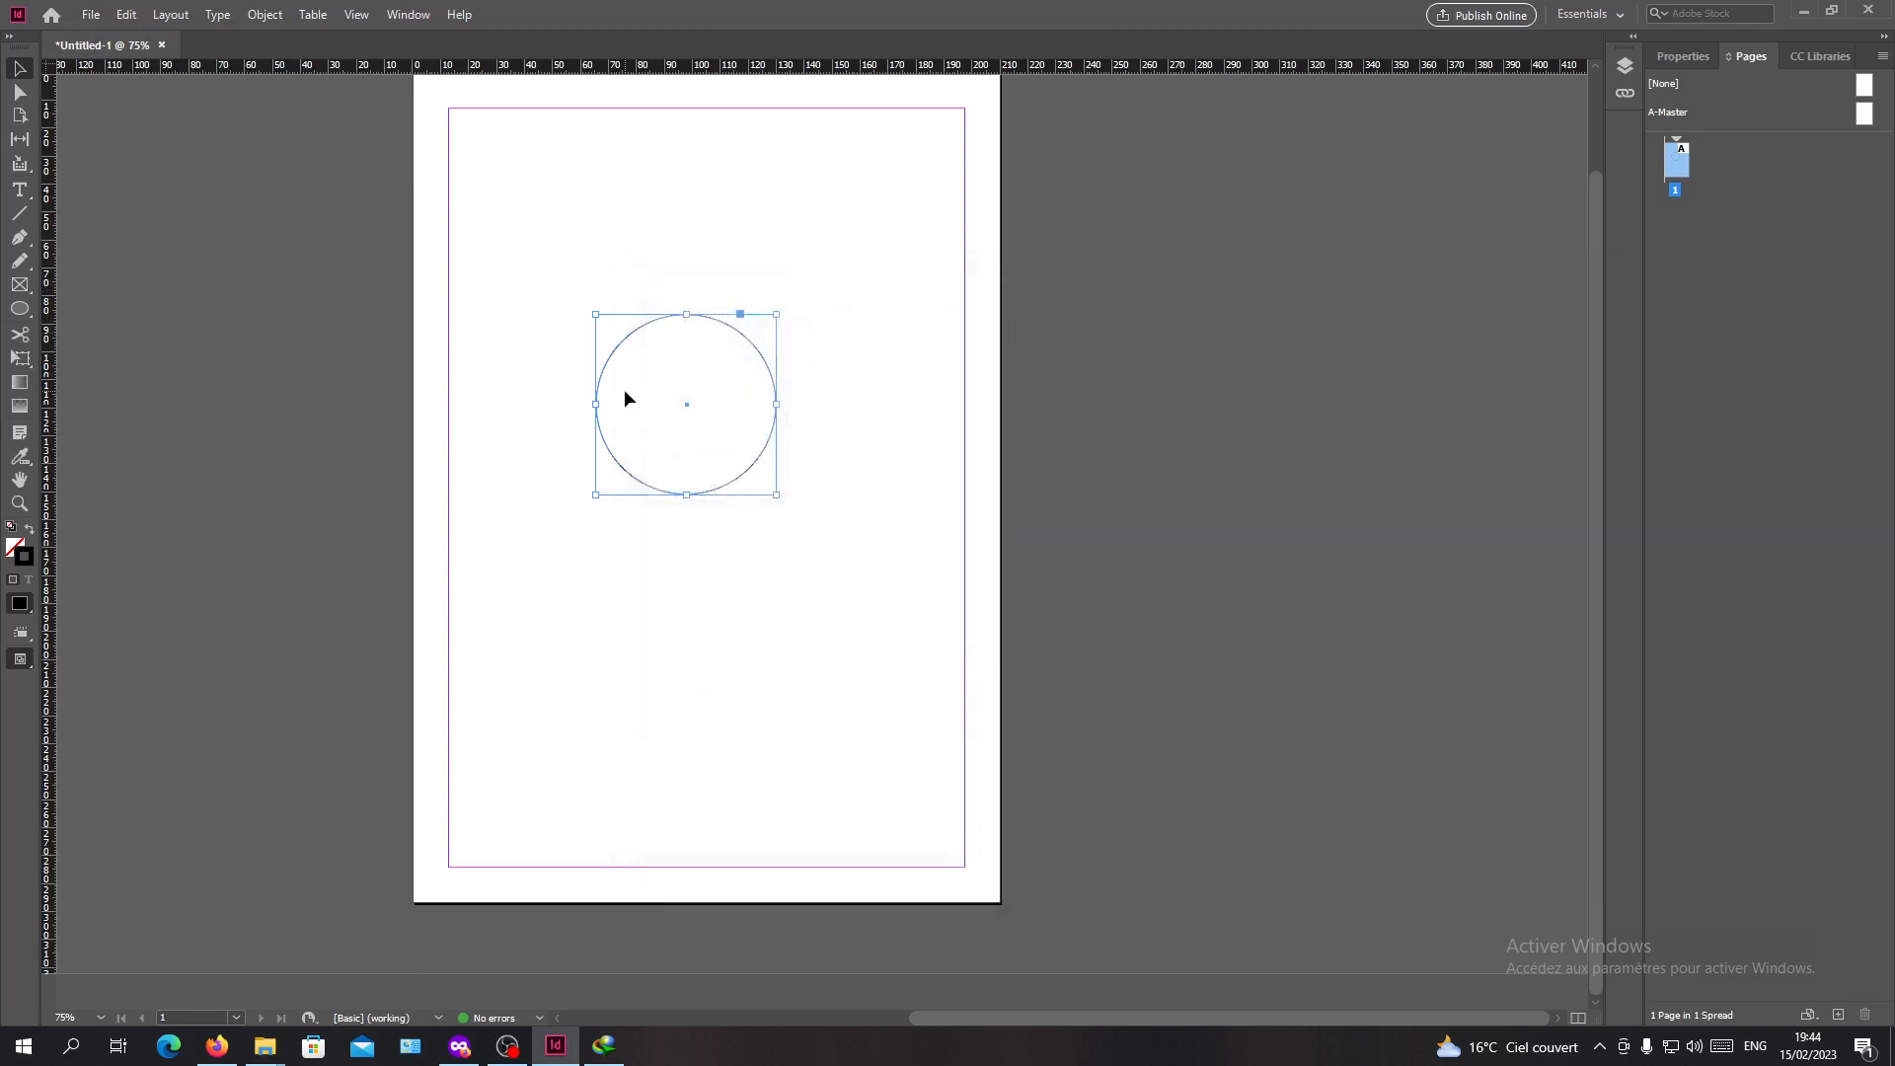
mouse_move(661, 341)
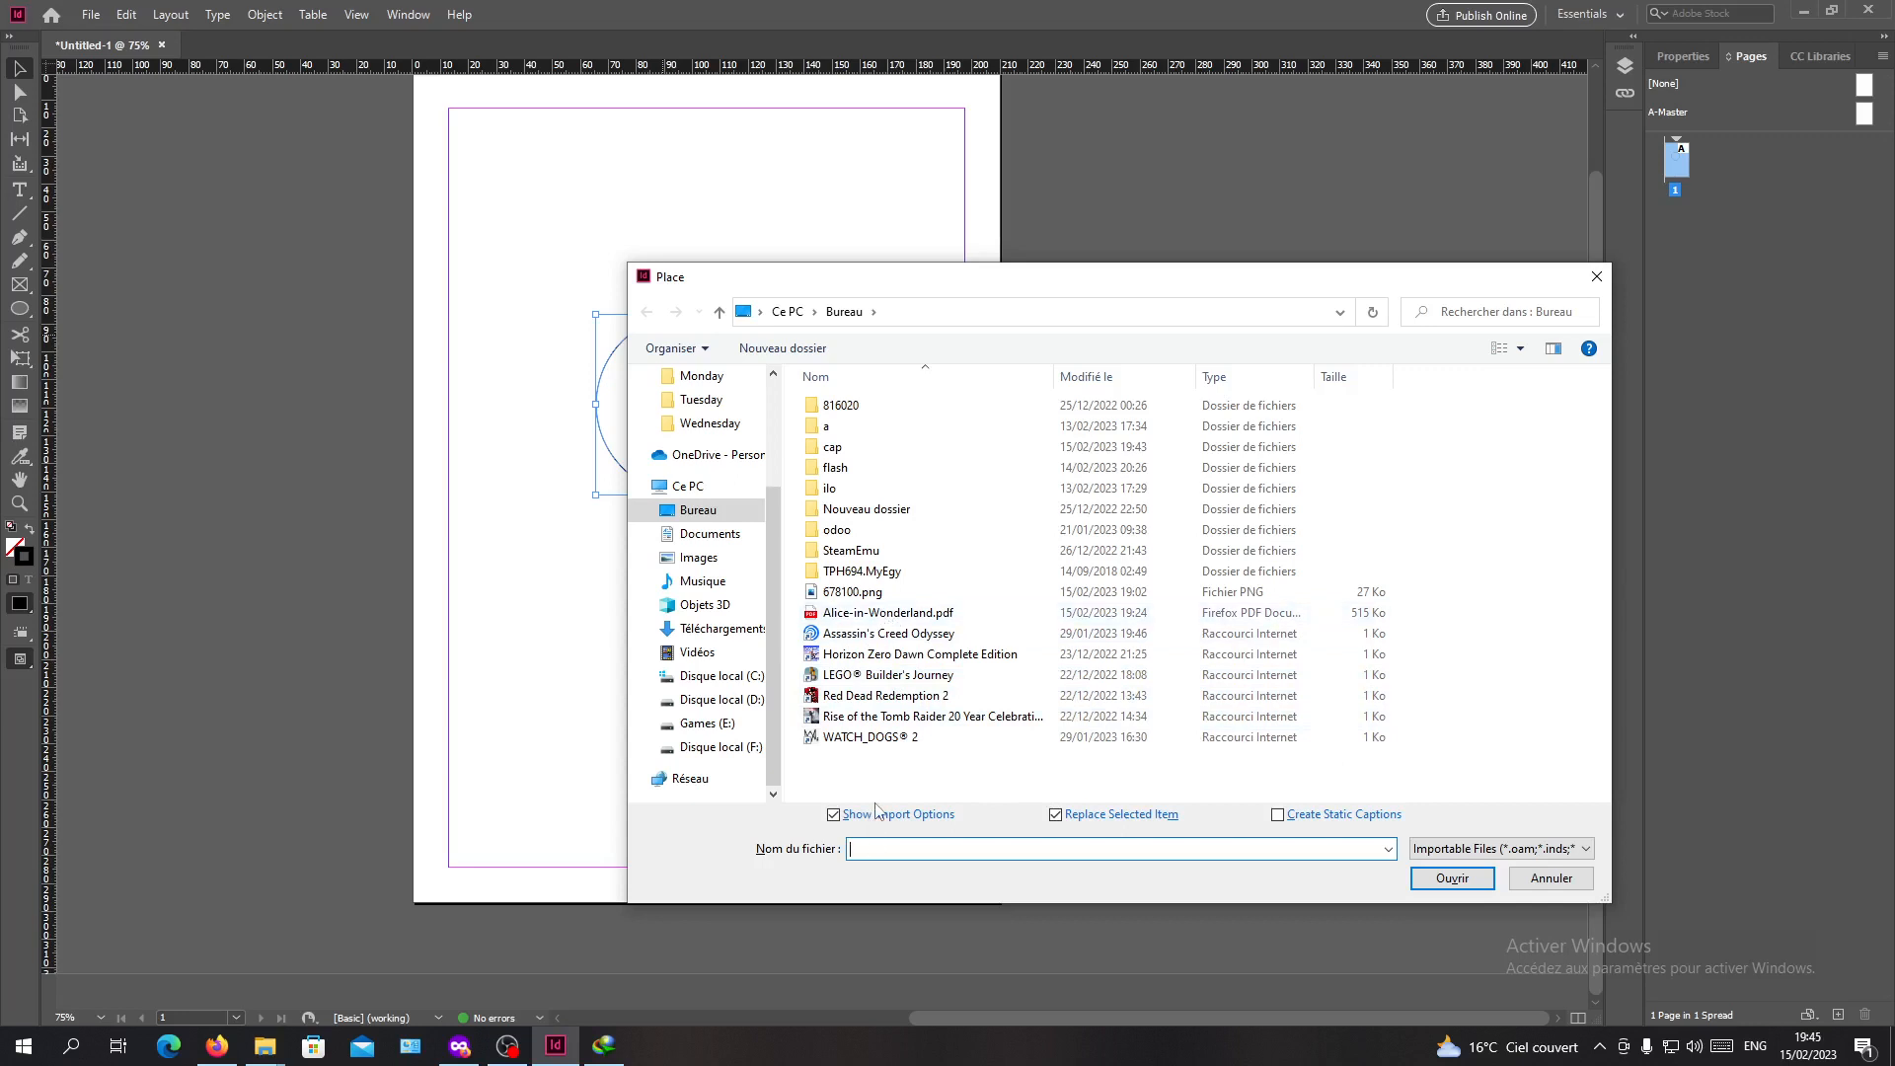
click(852, 590)
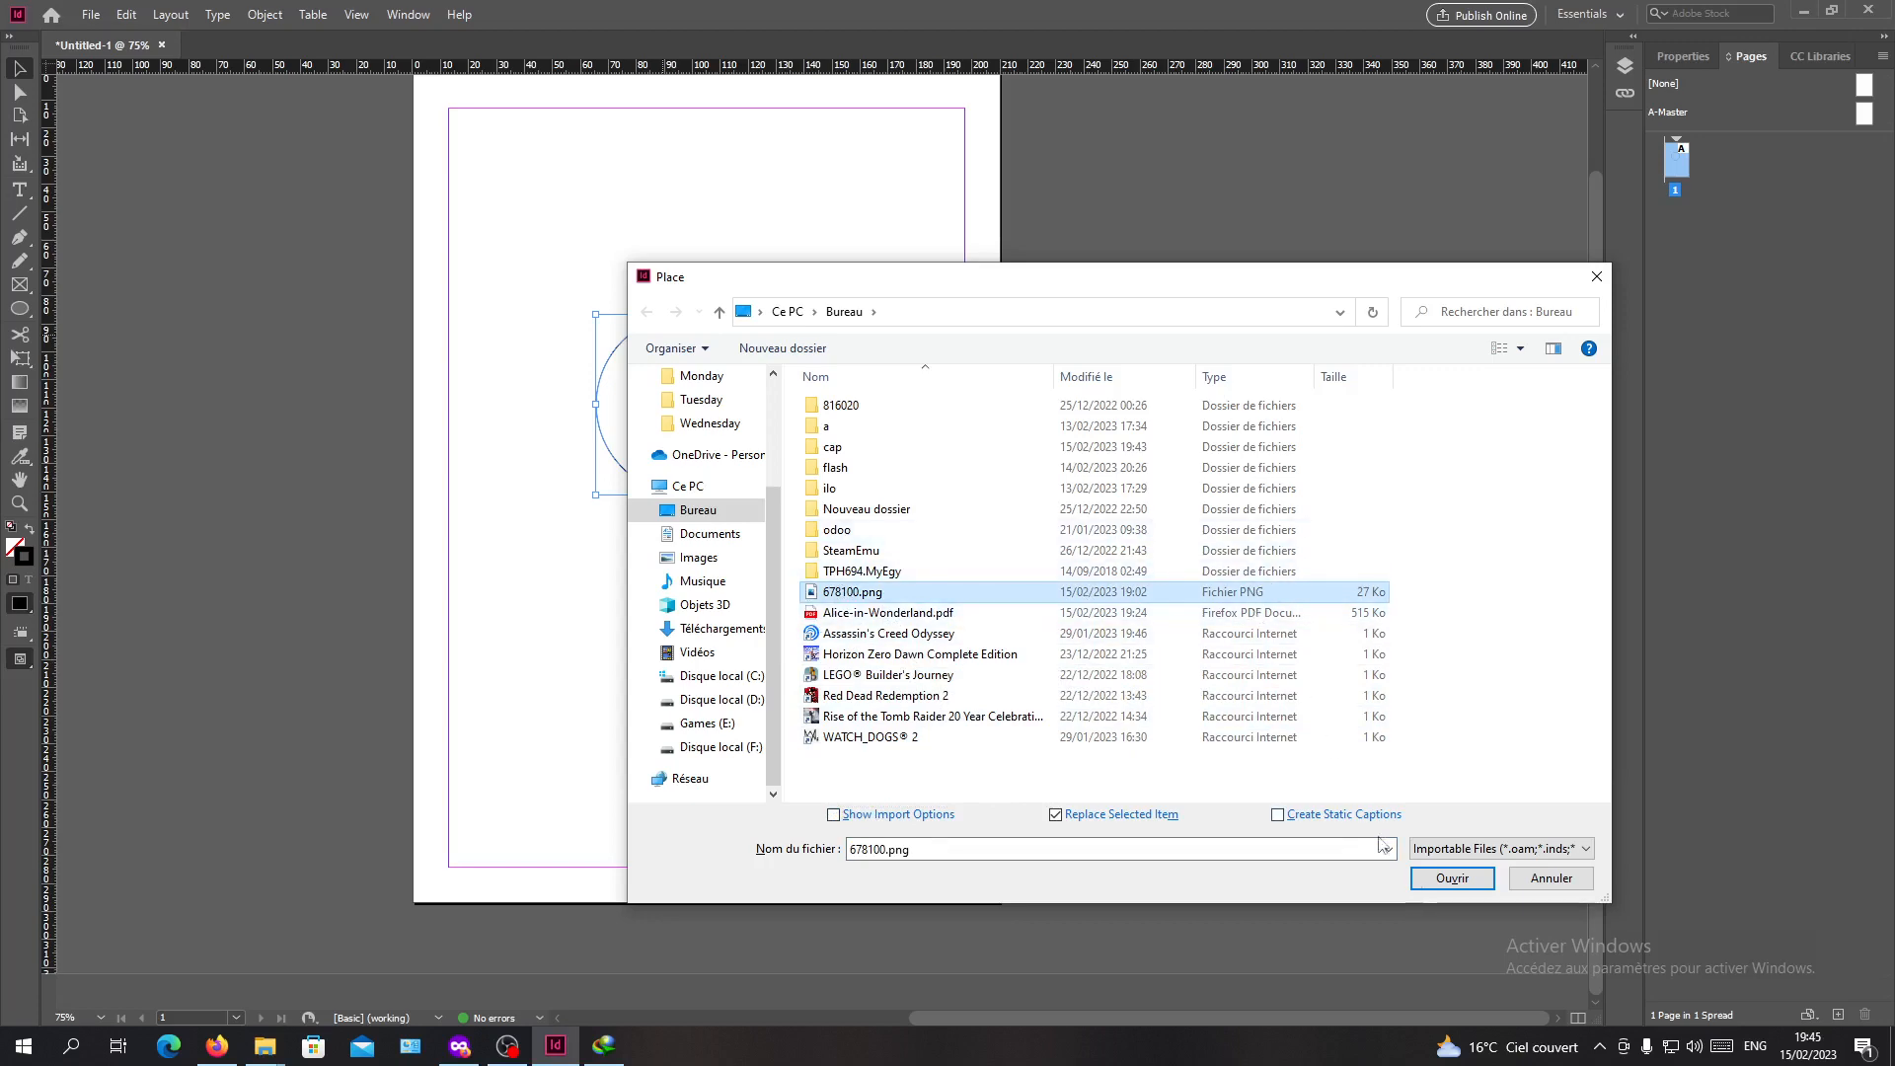
click(1451, 877)
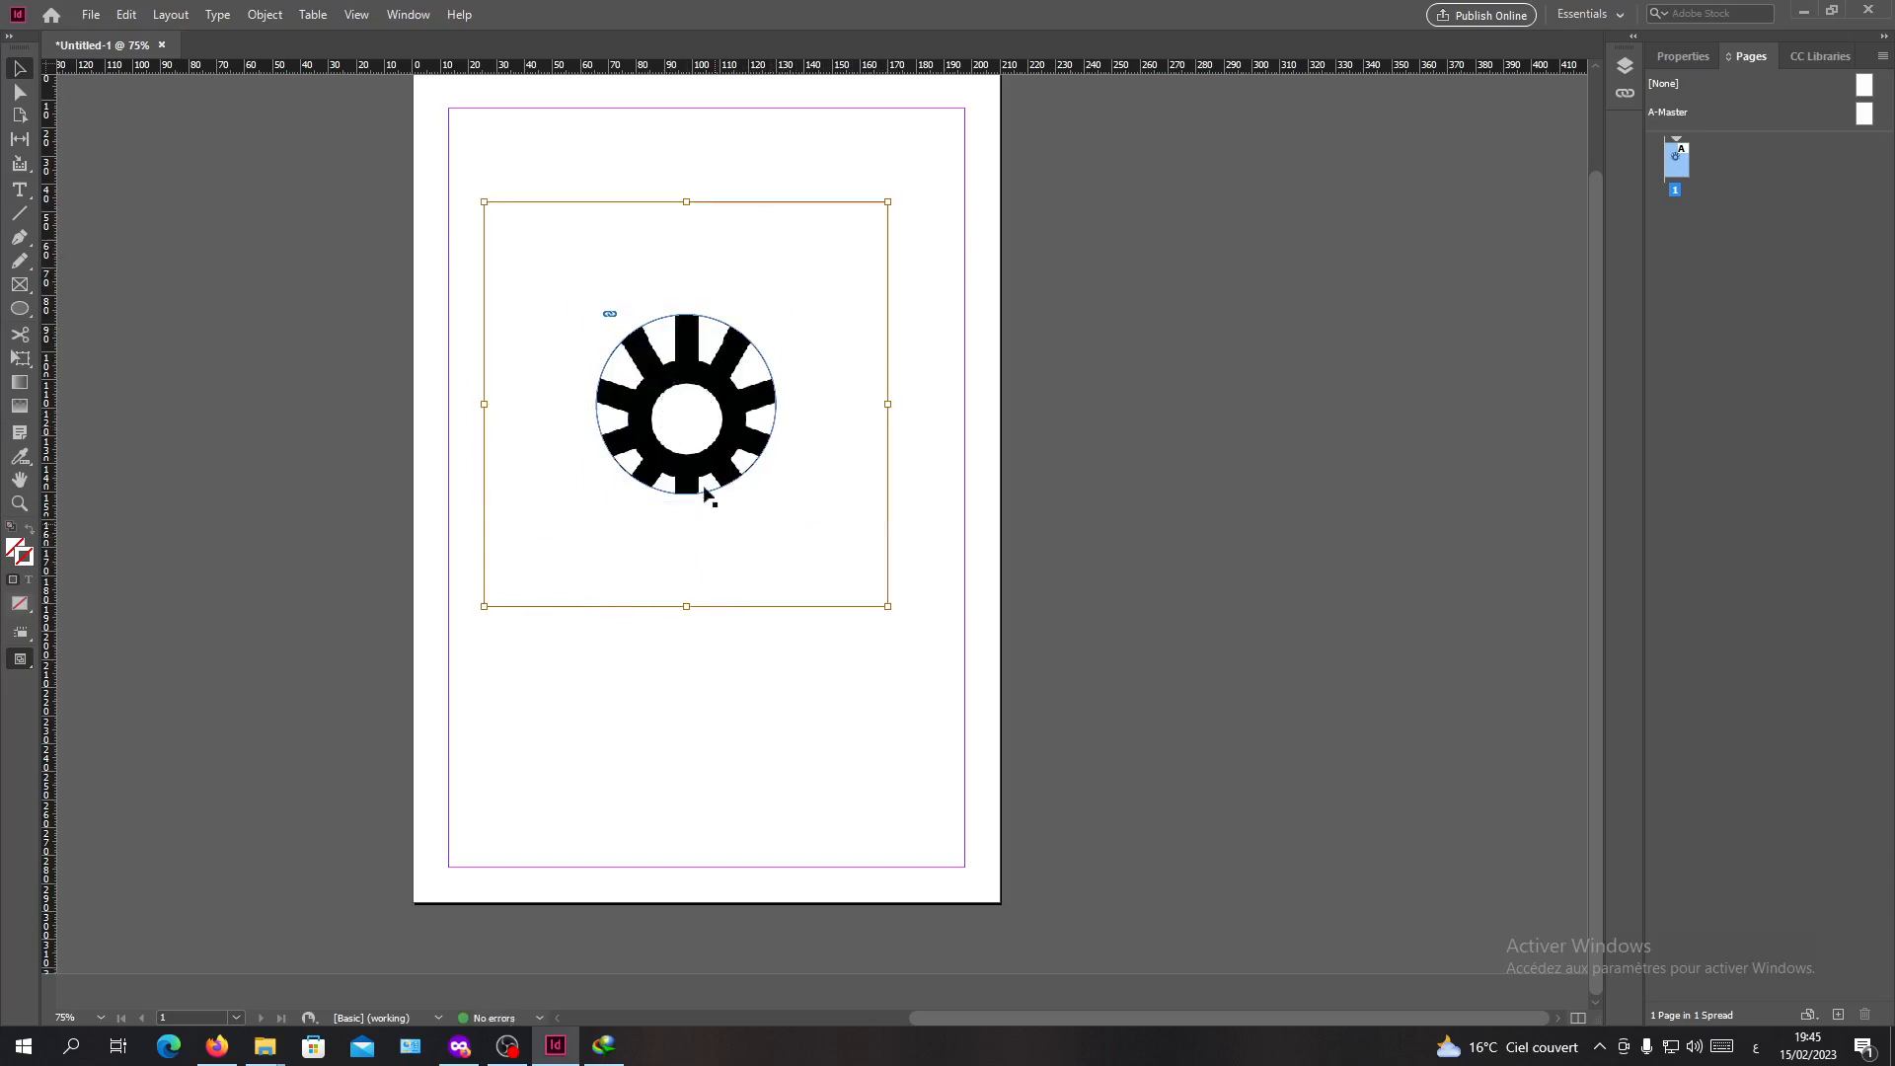
mouse_move(888, 202)
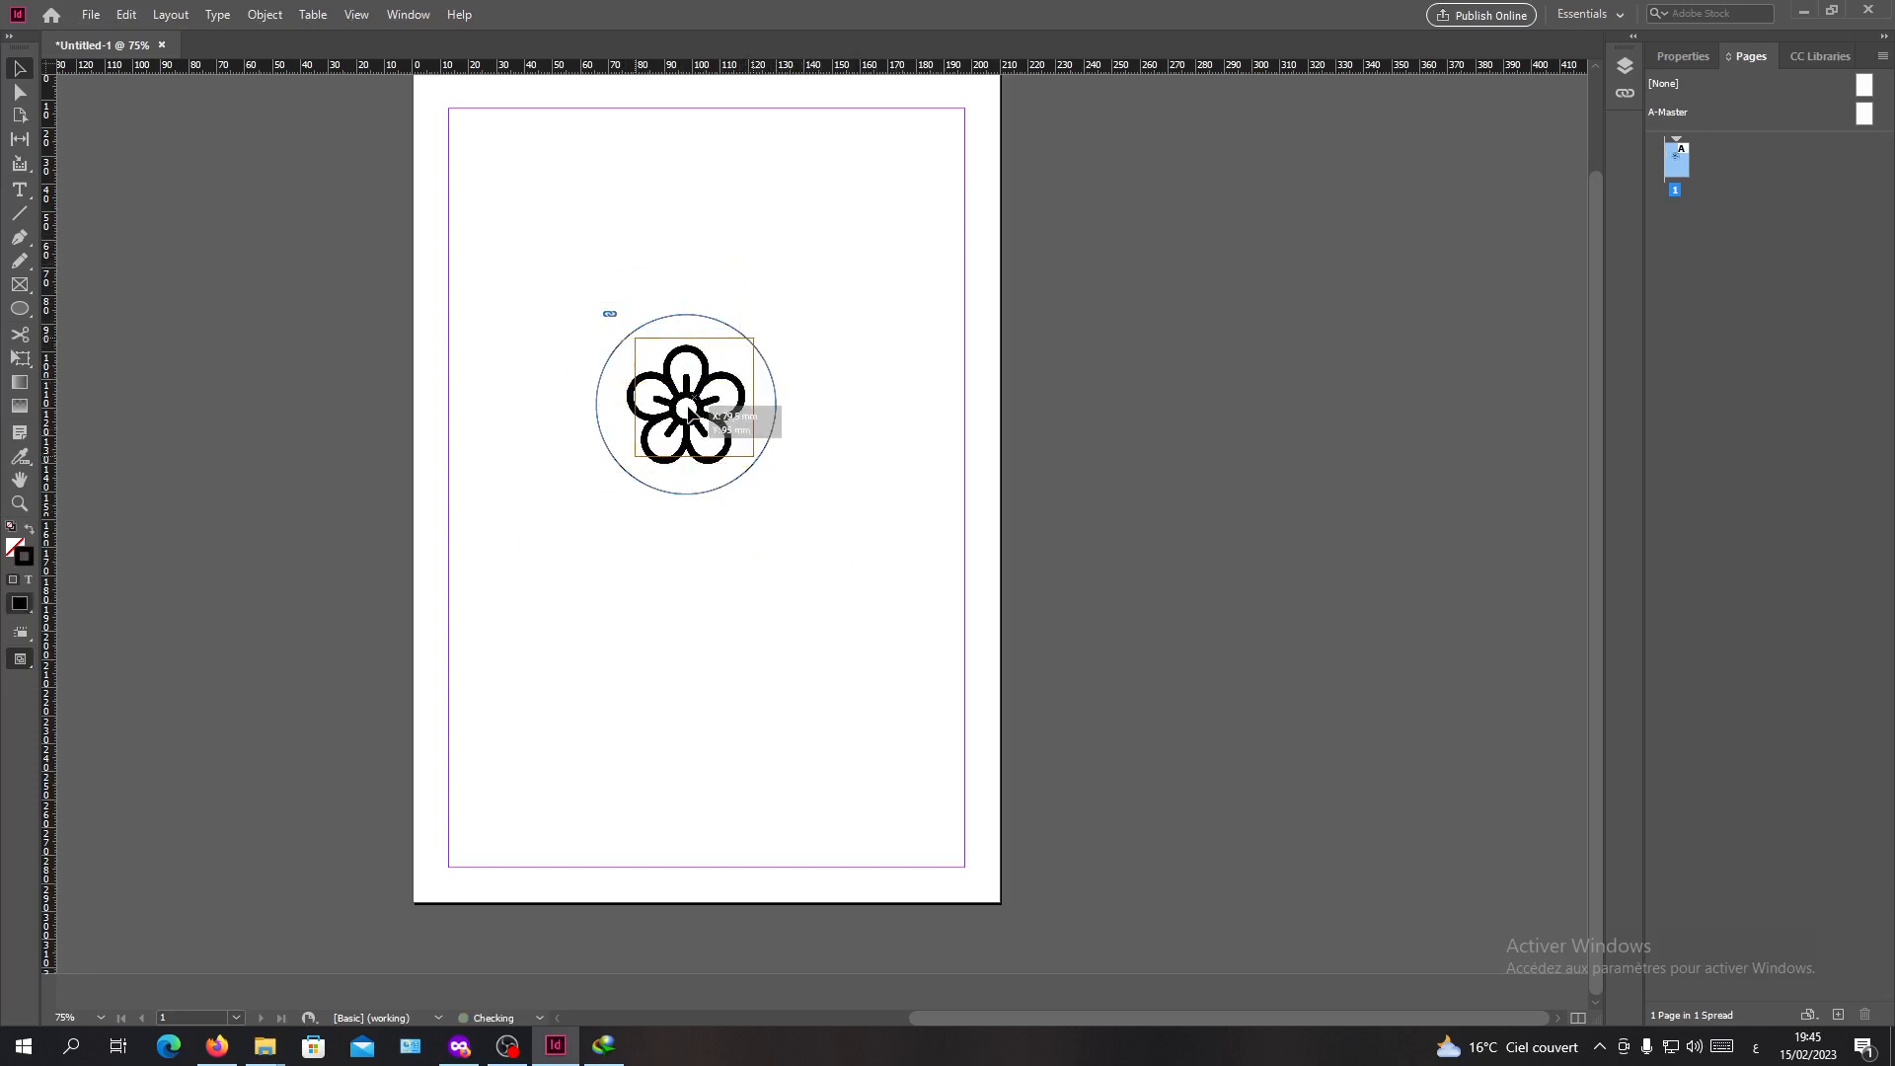
- Deselect the circle once the flower image is fitted inside it
click(757, 264)
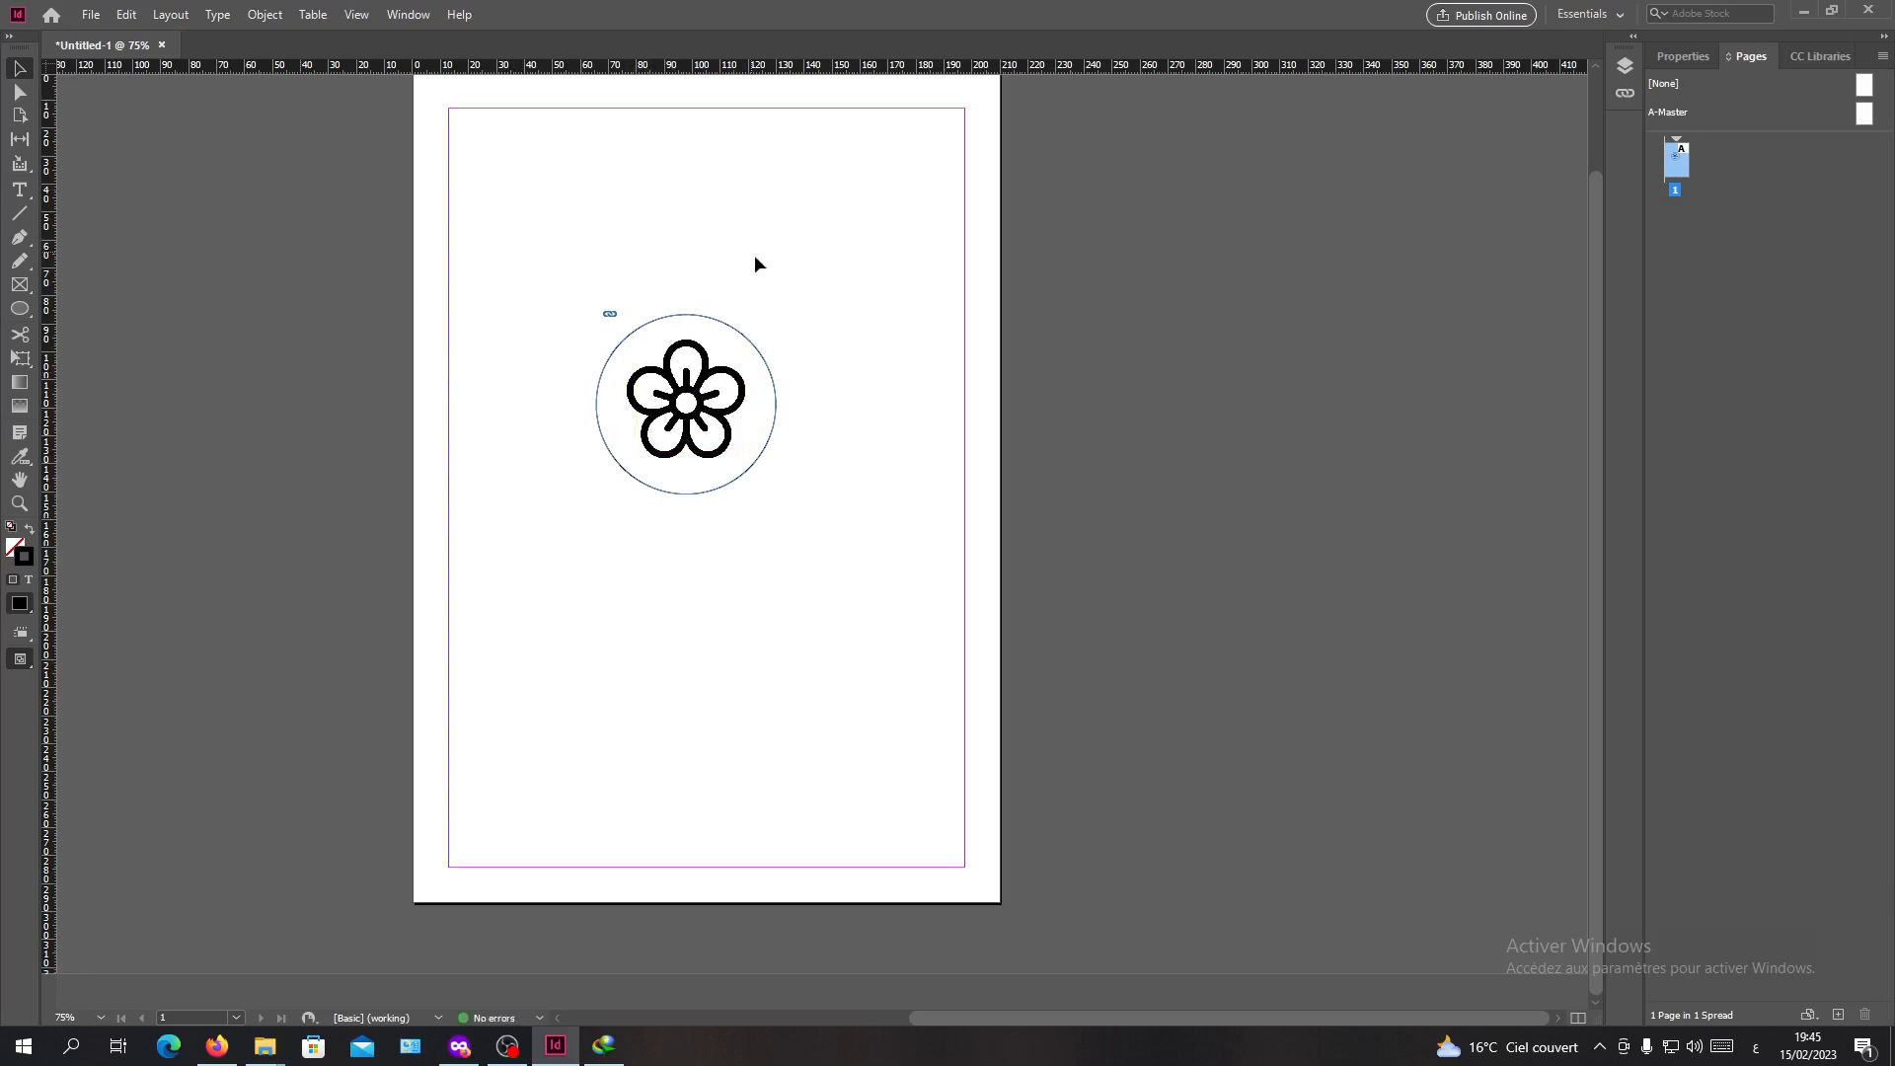
mouse_move(10, 109)
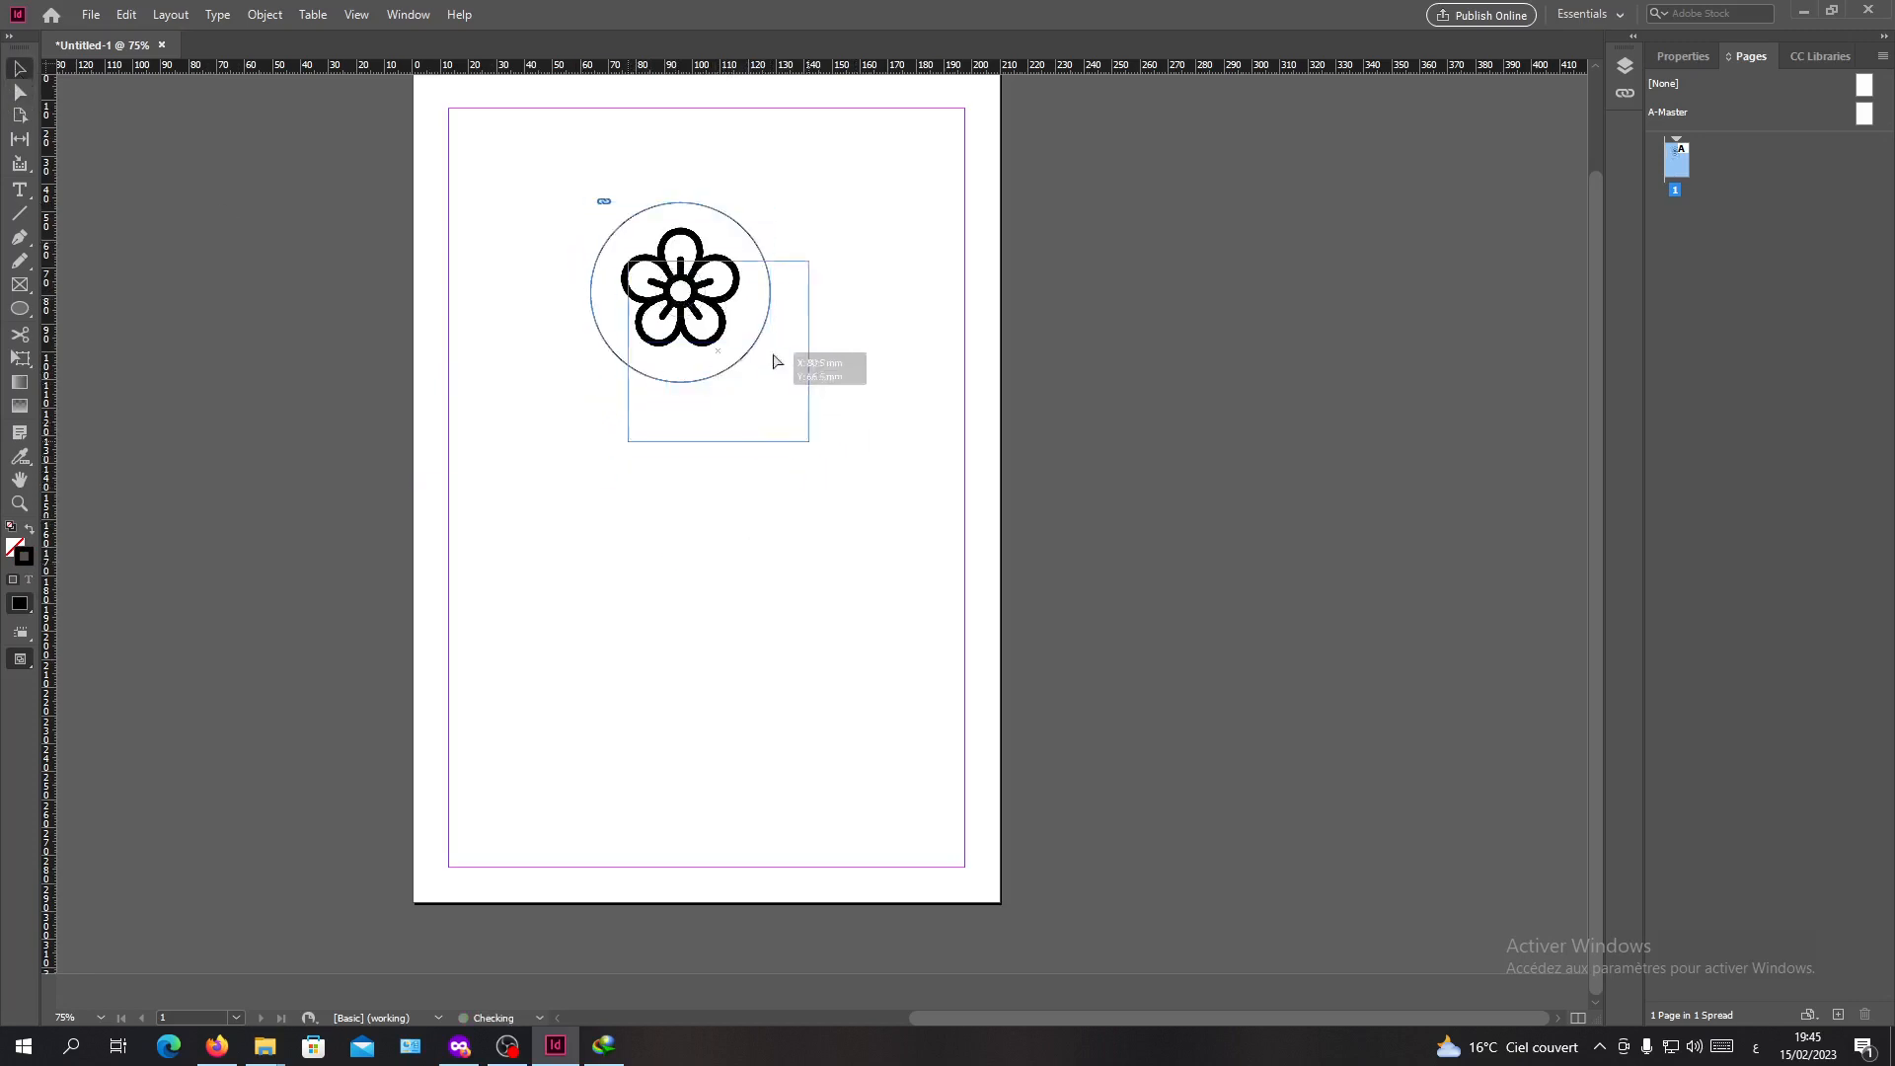
- Reposition the flower-filled circle on the page and scale frame and image together
drag(681, 292, 608, 432)
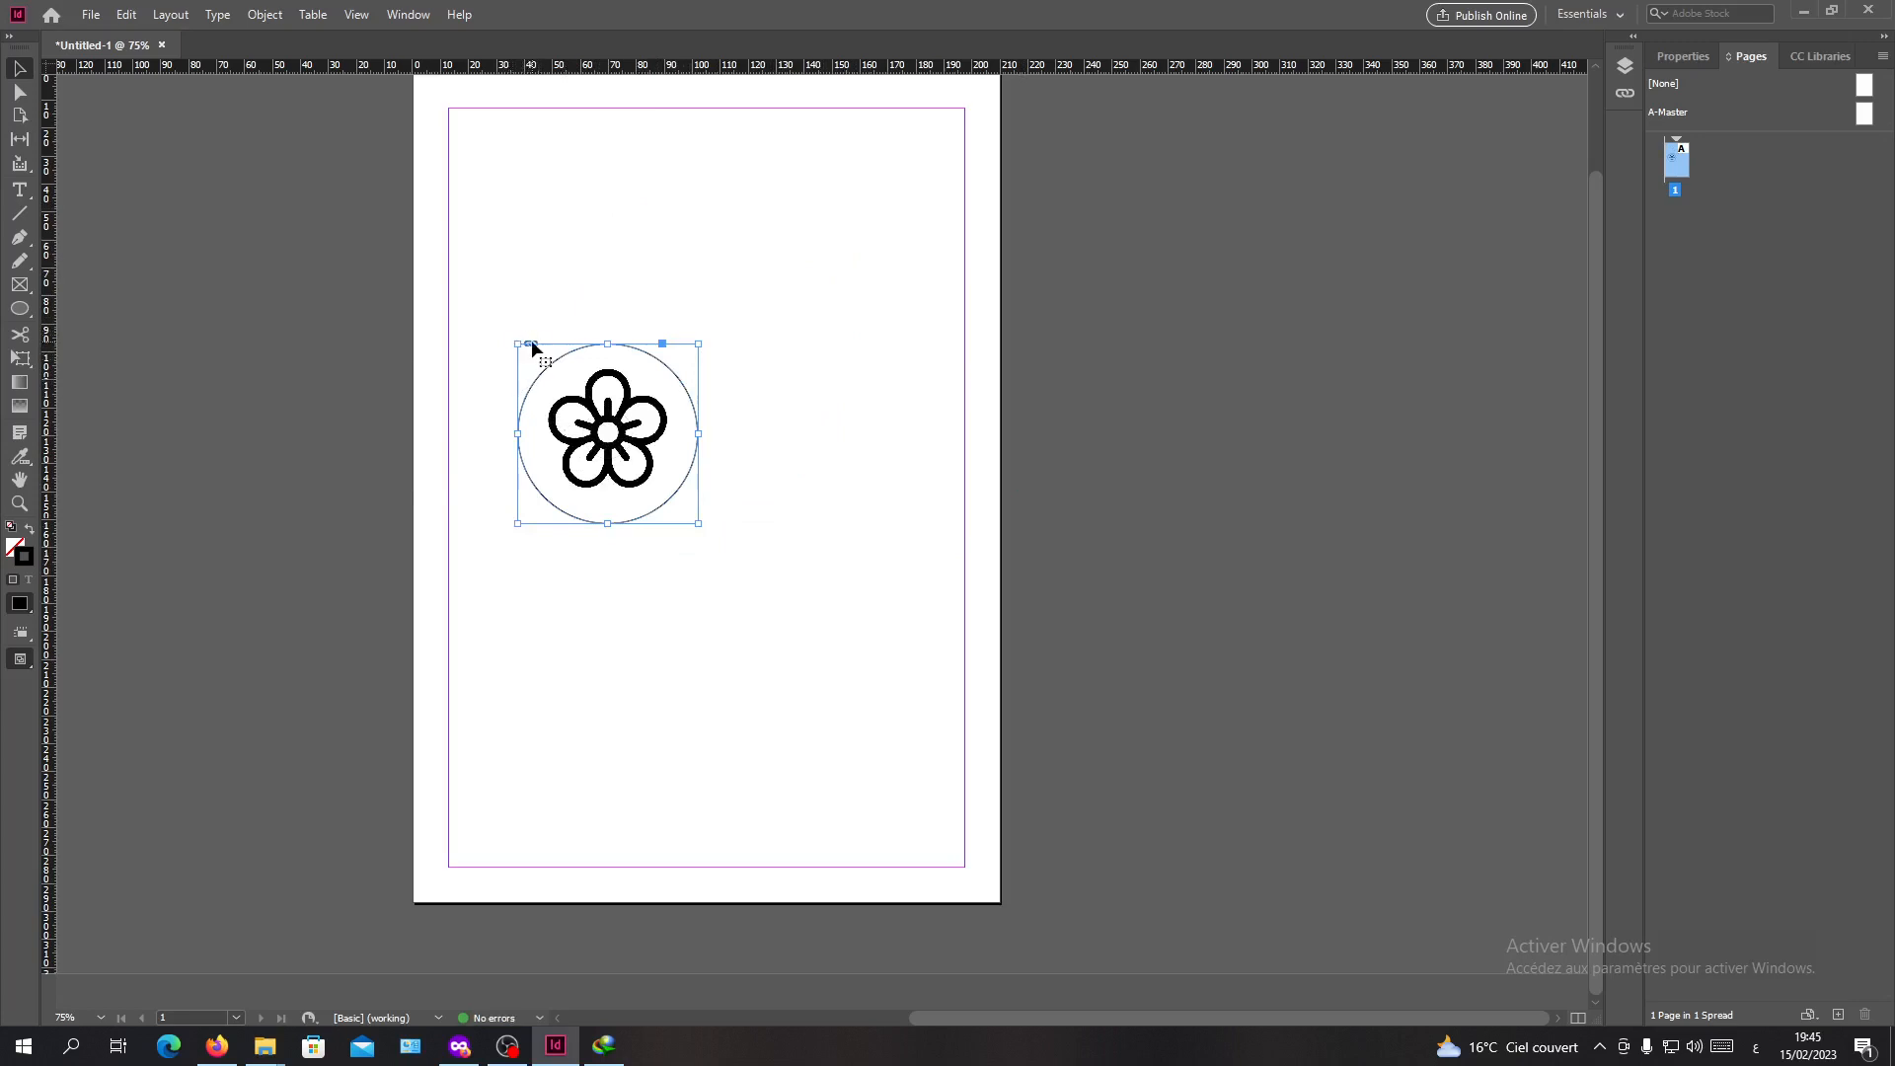
mouse_move(559, 353)
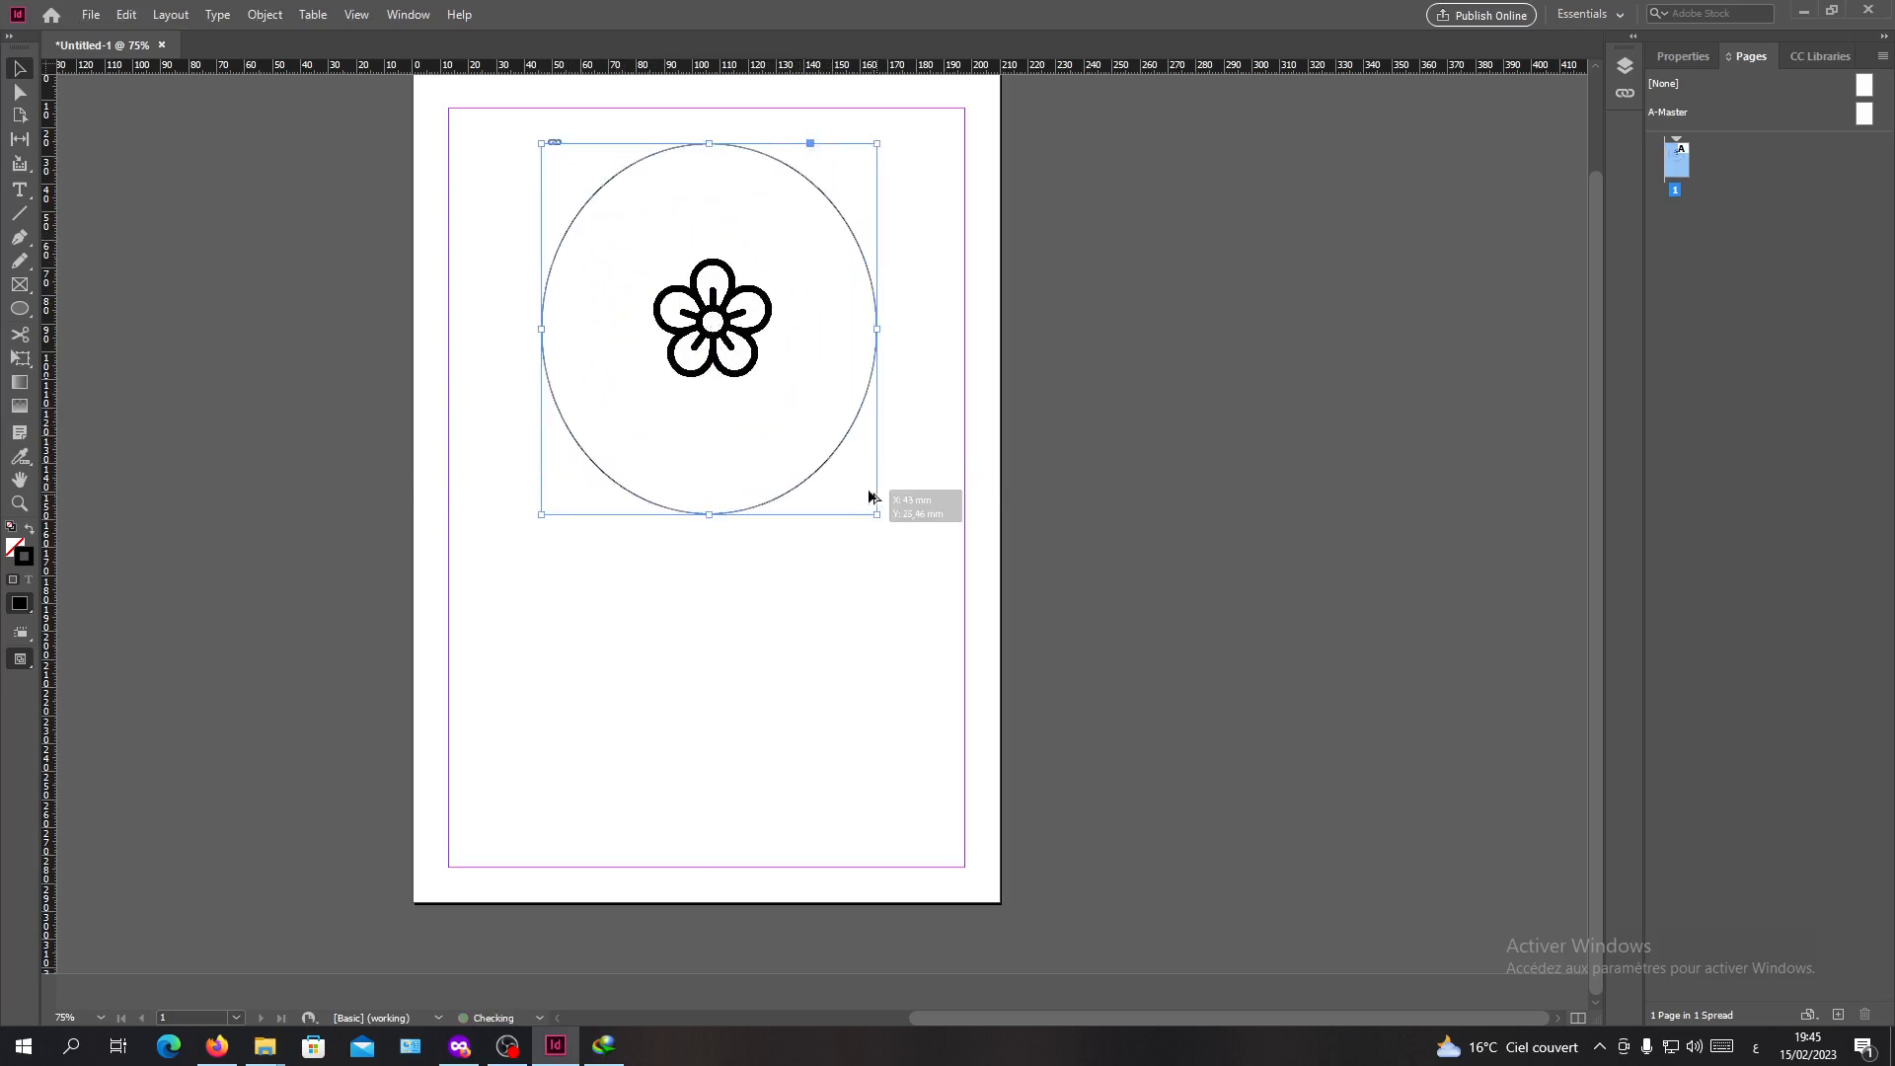
mouse_move(861, 488)
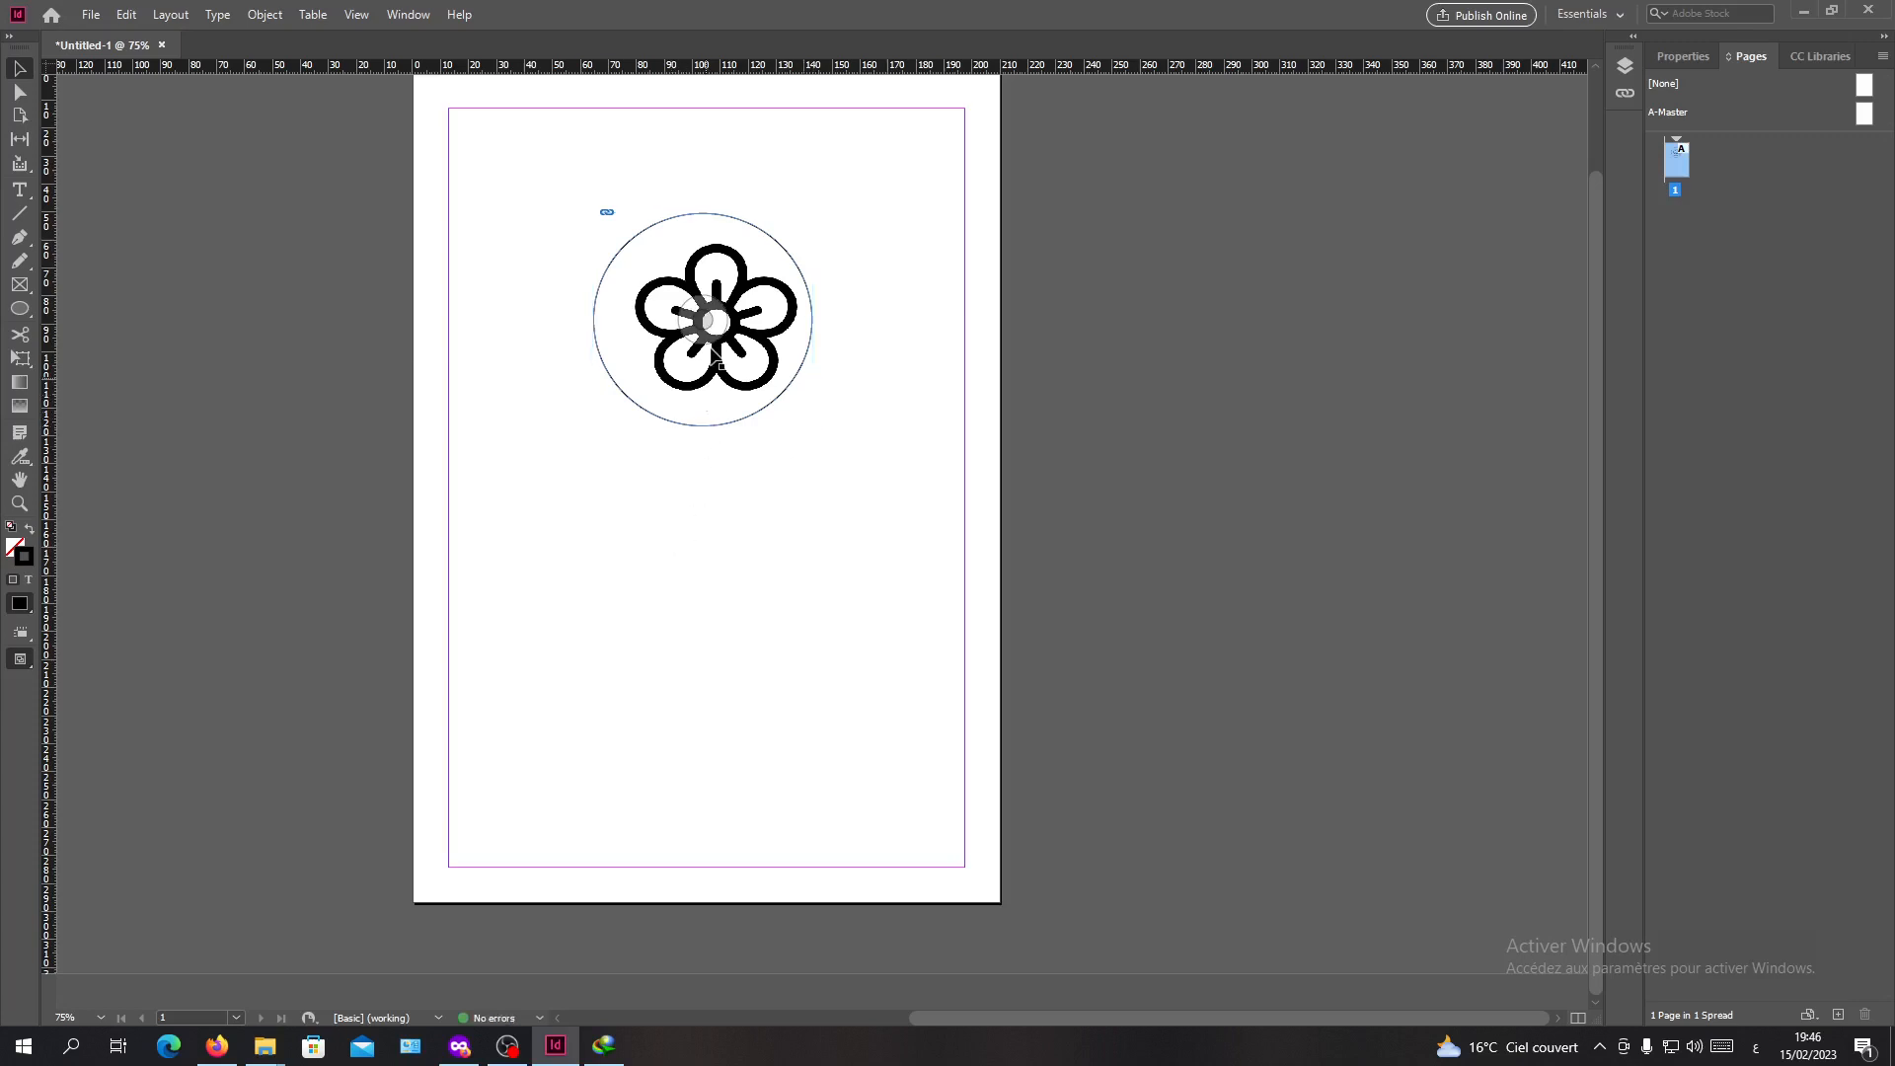
click(713, 320)
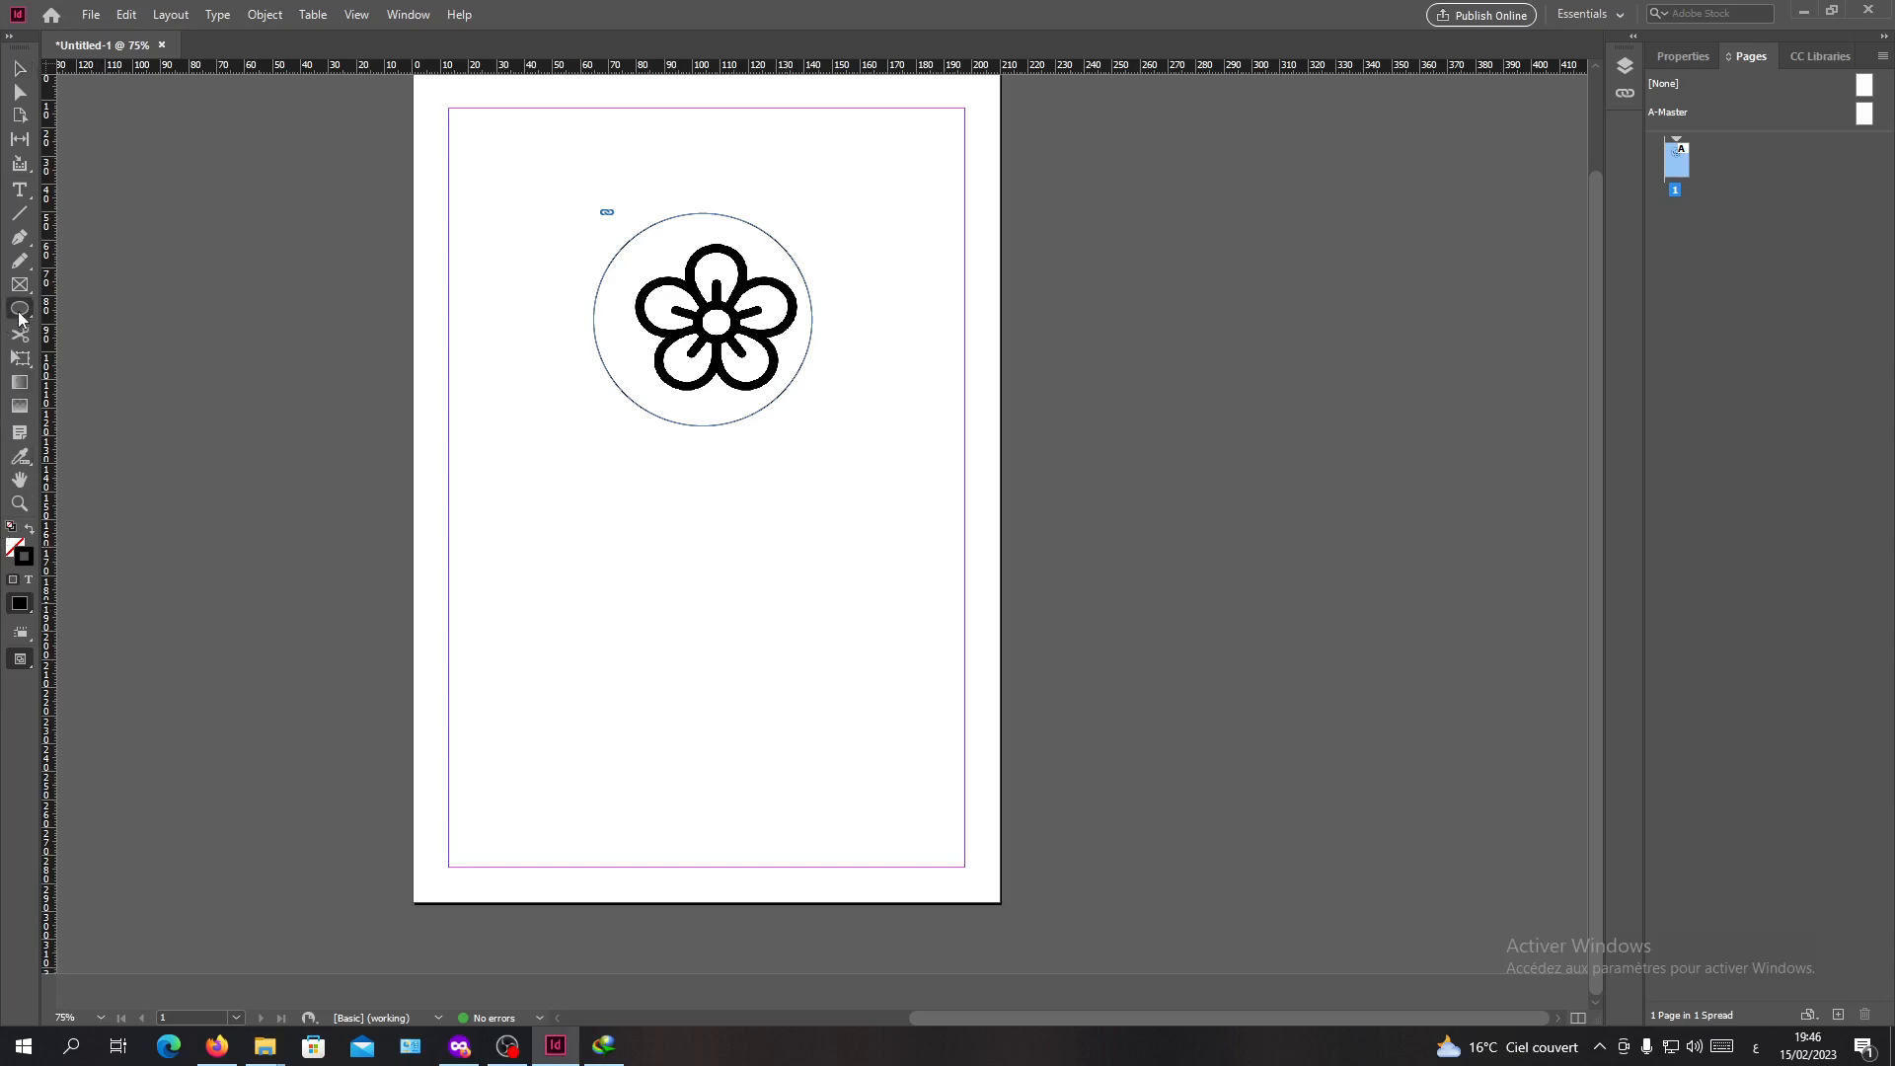
click(20, 307)
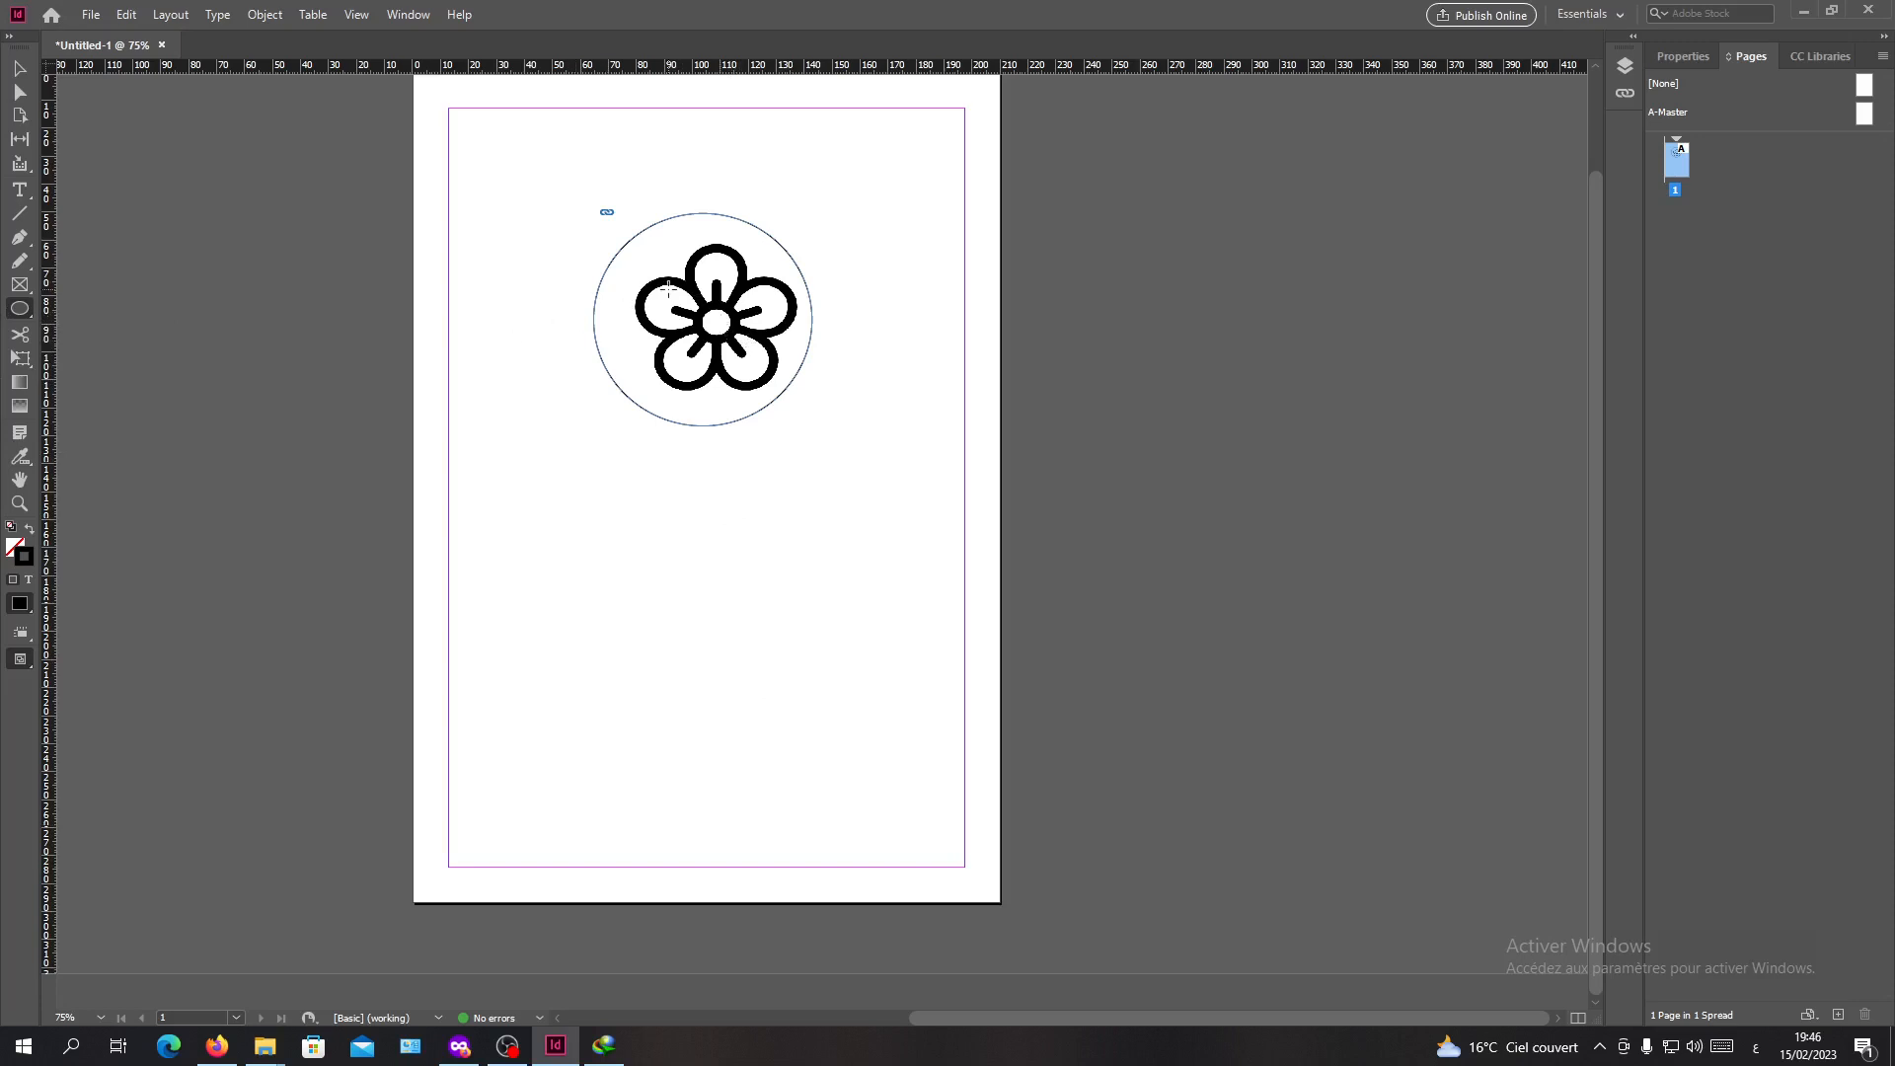
mouse_move(696, 519)
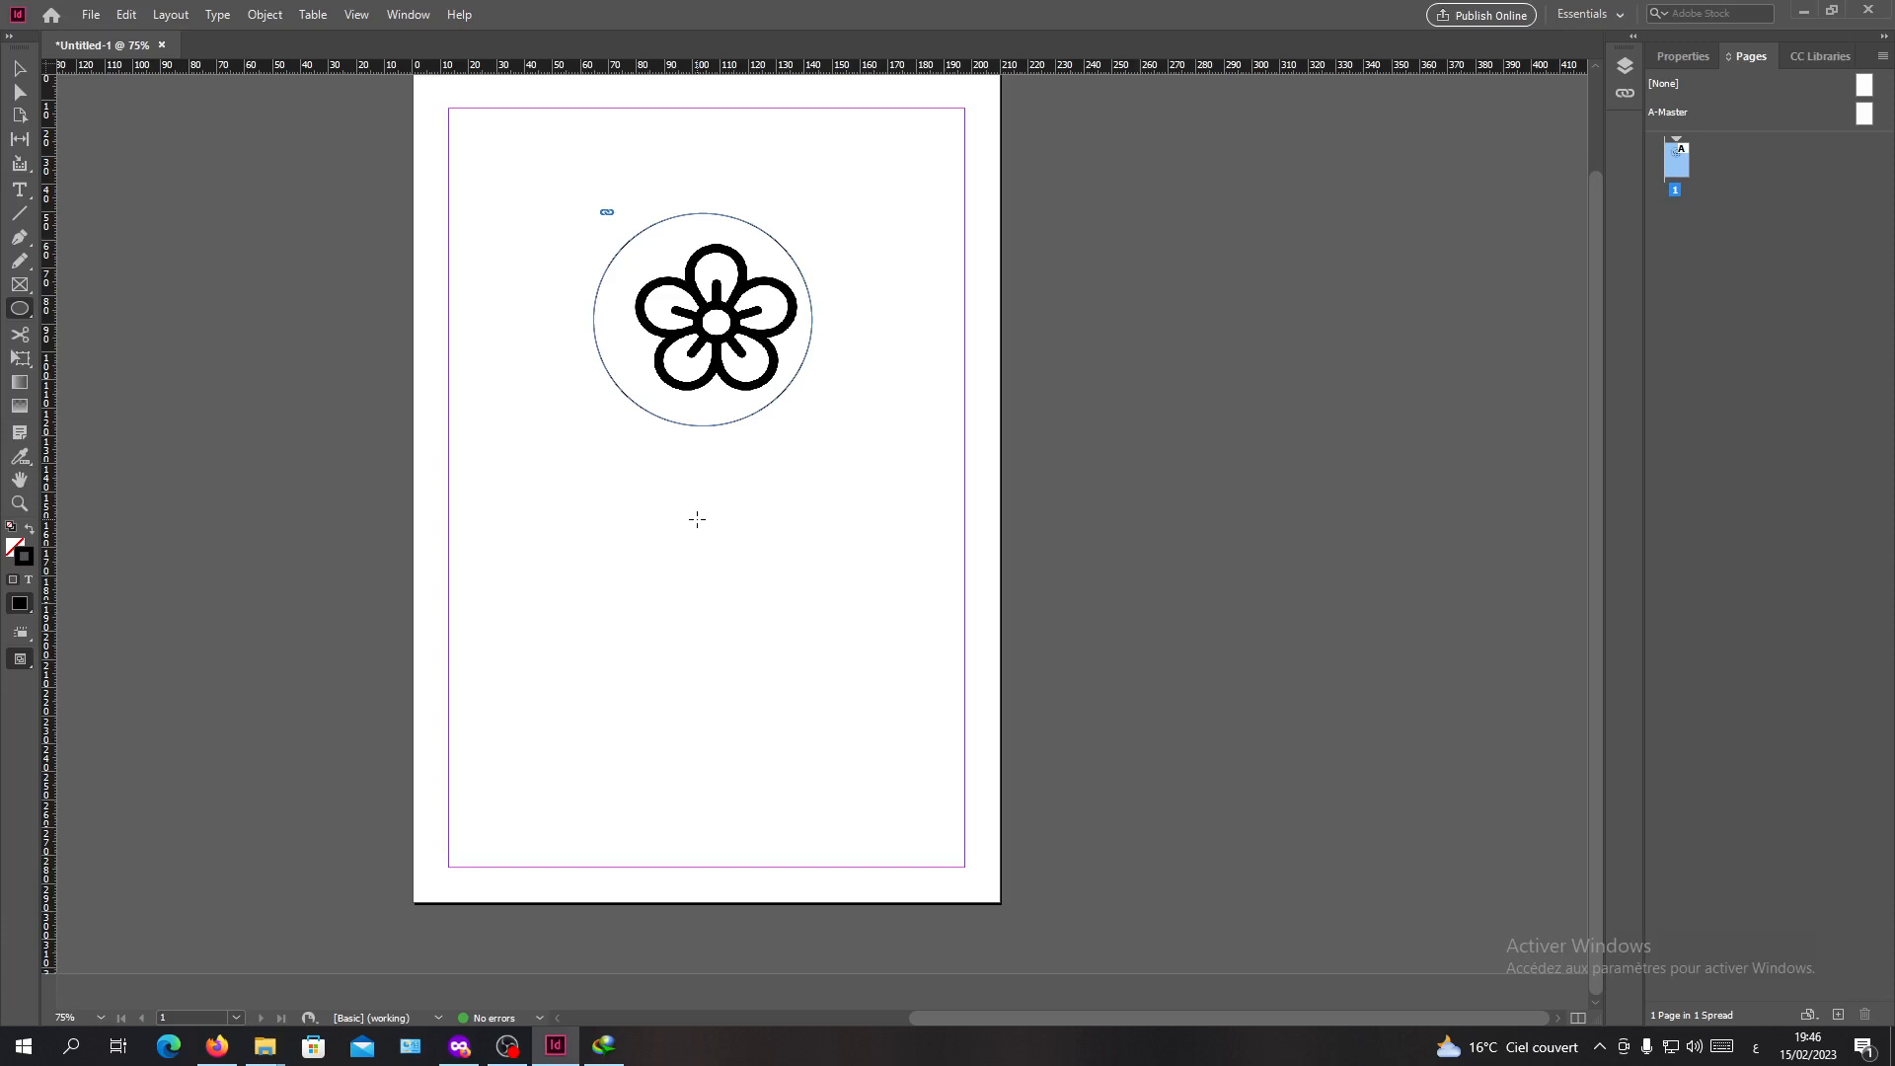
mouse_move(738, 513)
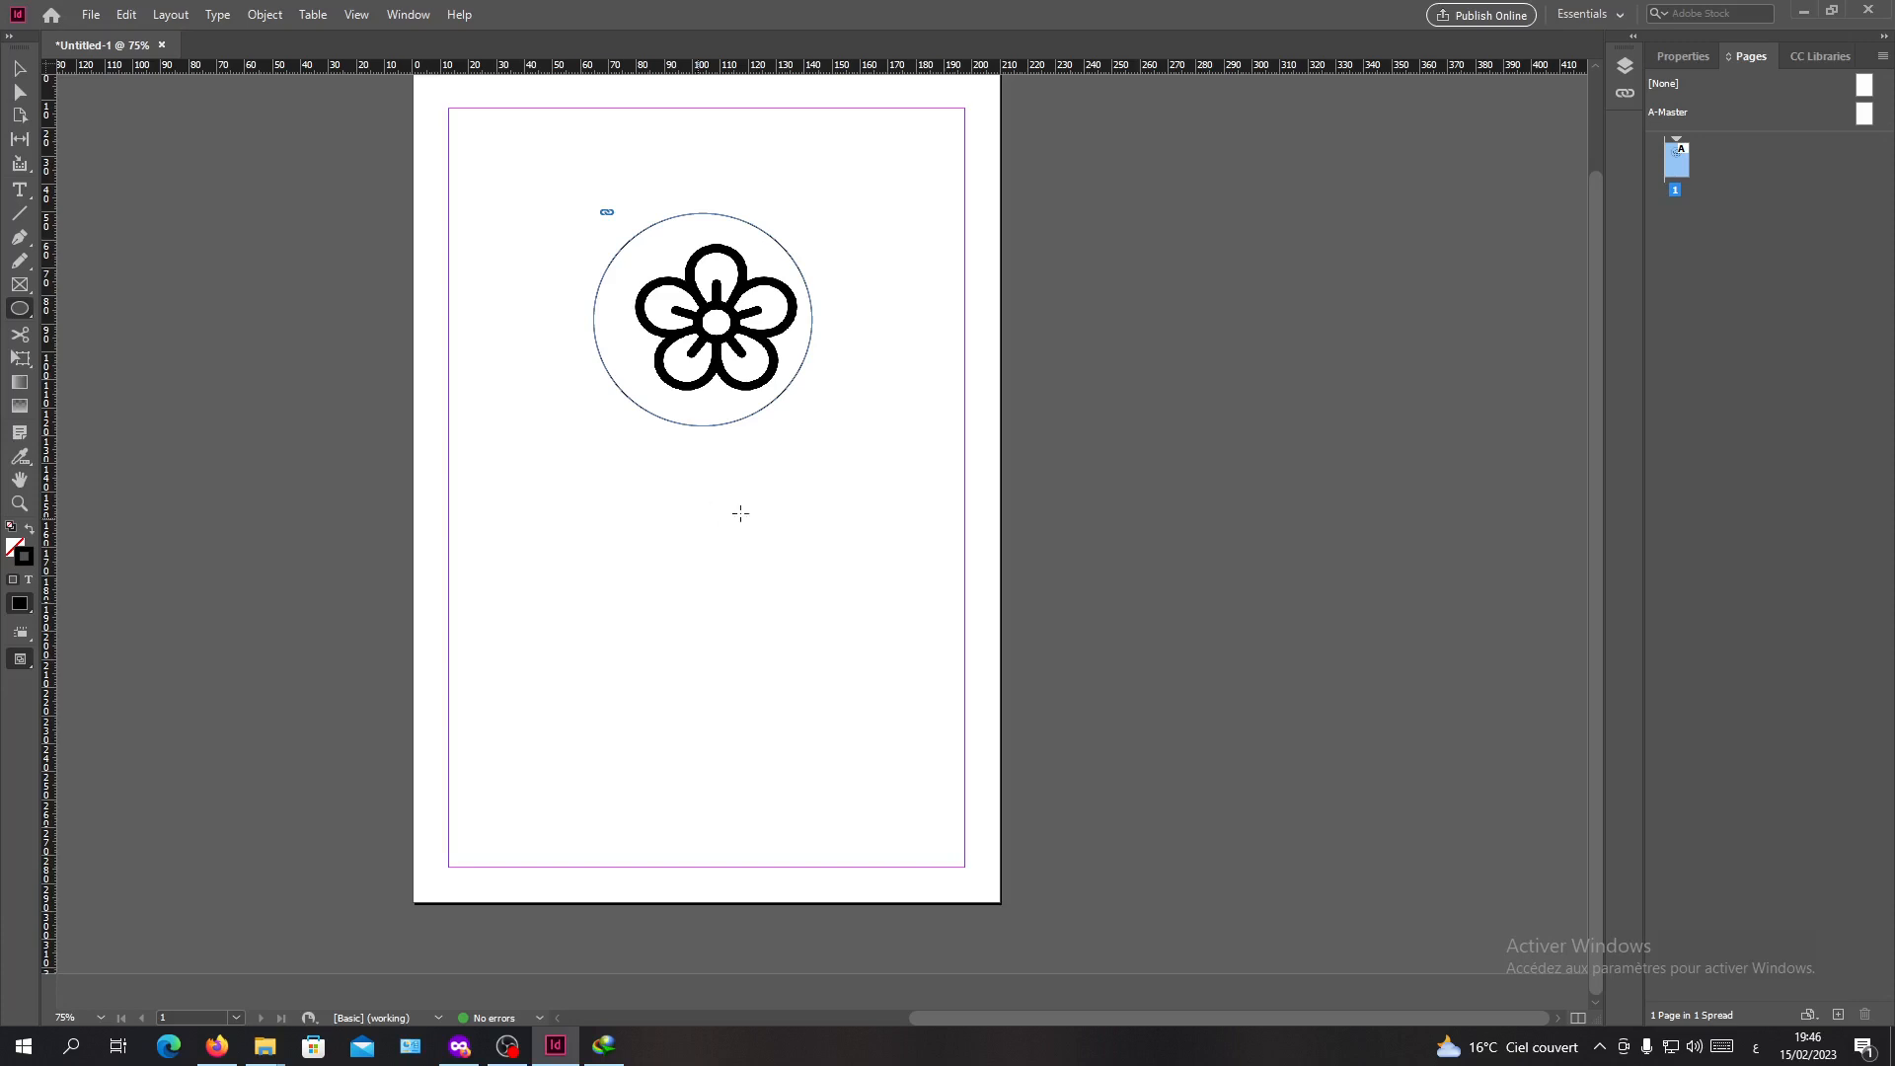